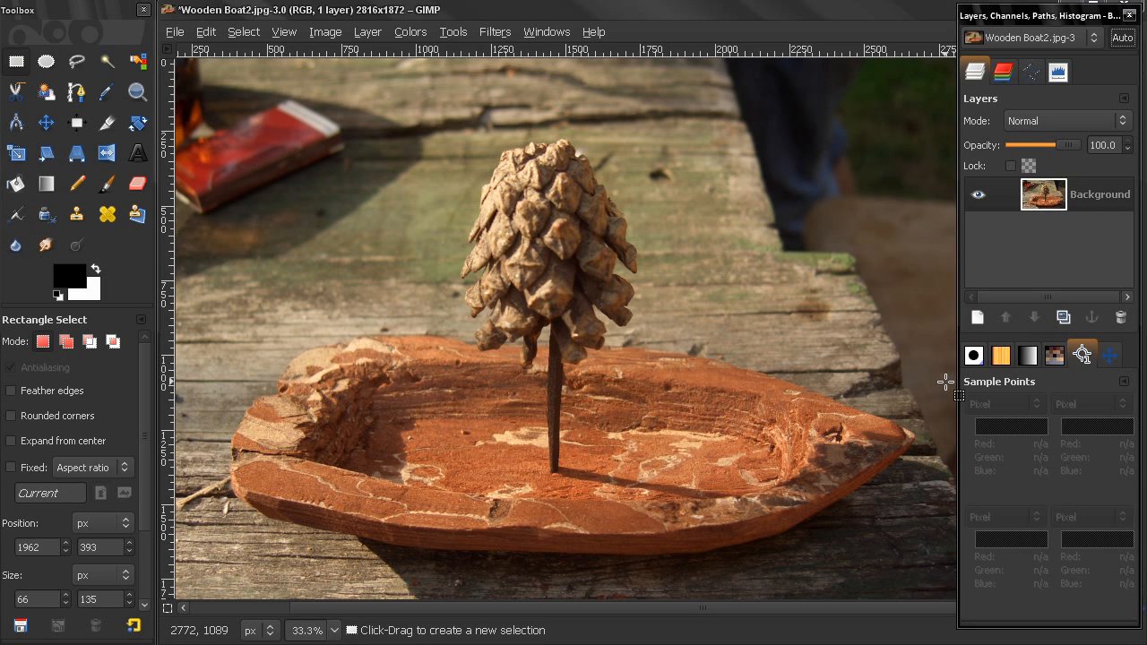
mouse_move(1123, 383)
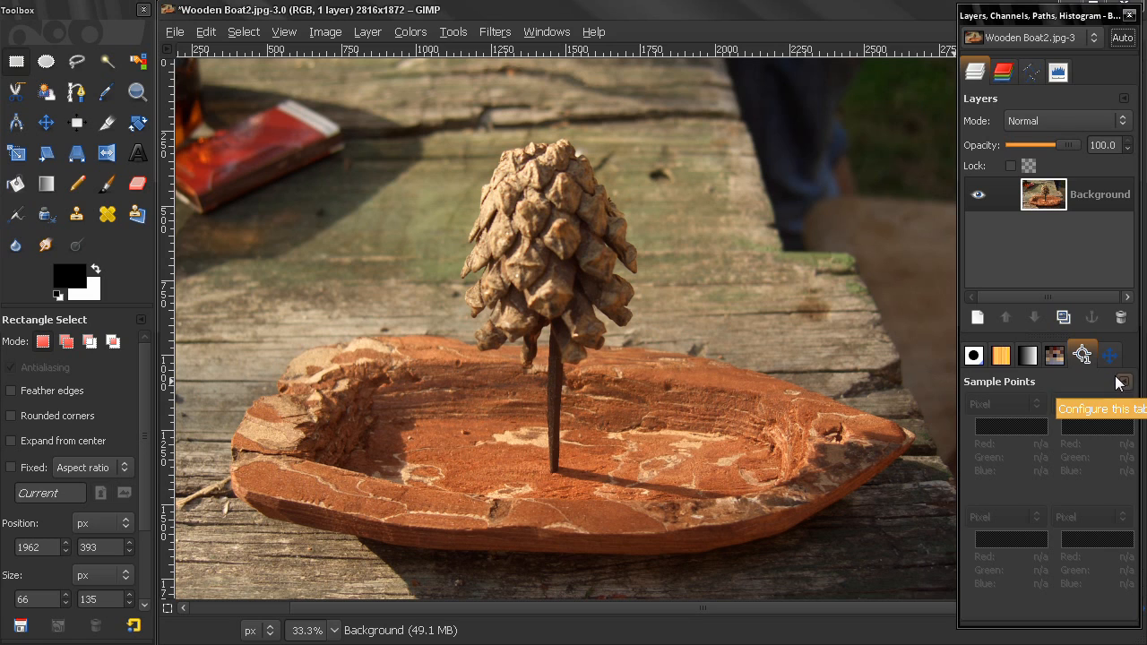
mouse_move(1090, 383)
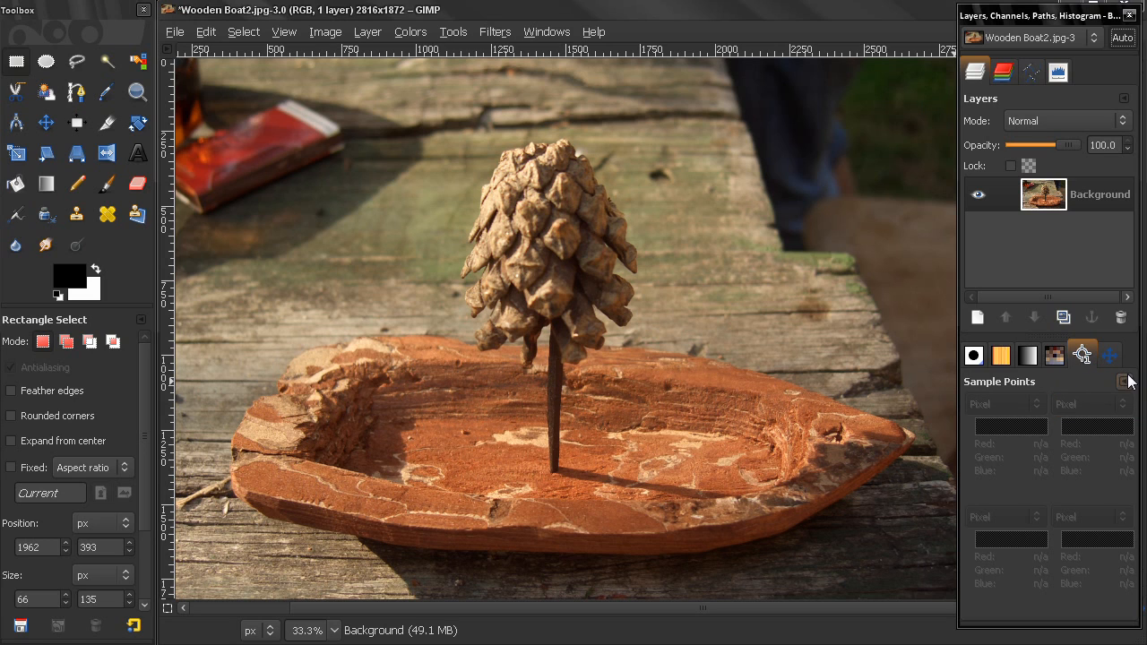
Open the Sample Points tab's configure menu to reveal the Sample Merged option
click(1121, 381)
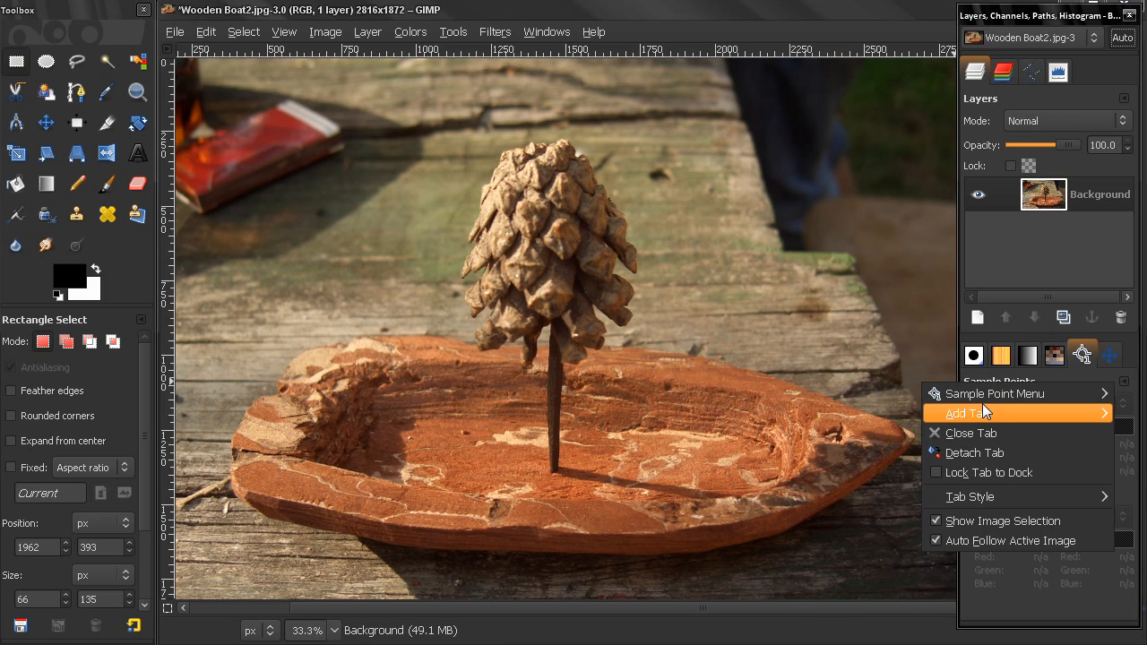
mouse_move(1034, 426)
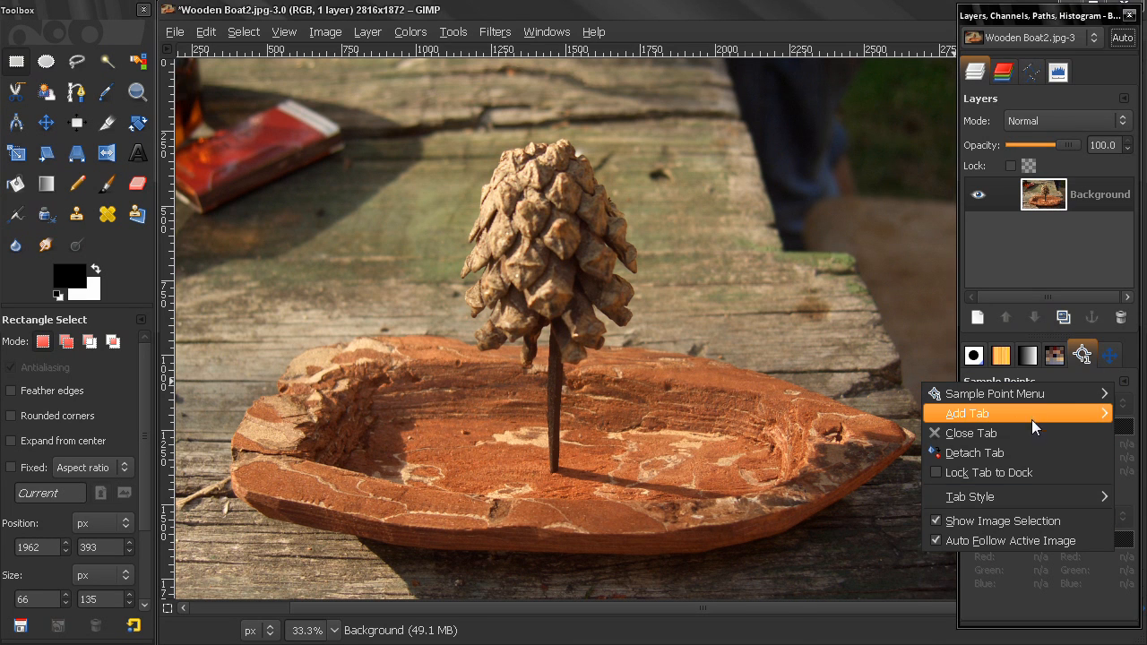
mouse_move(1083, 353)
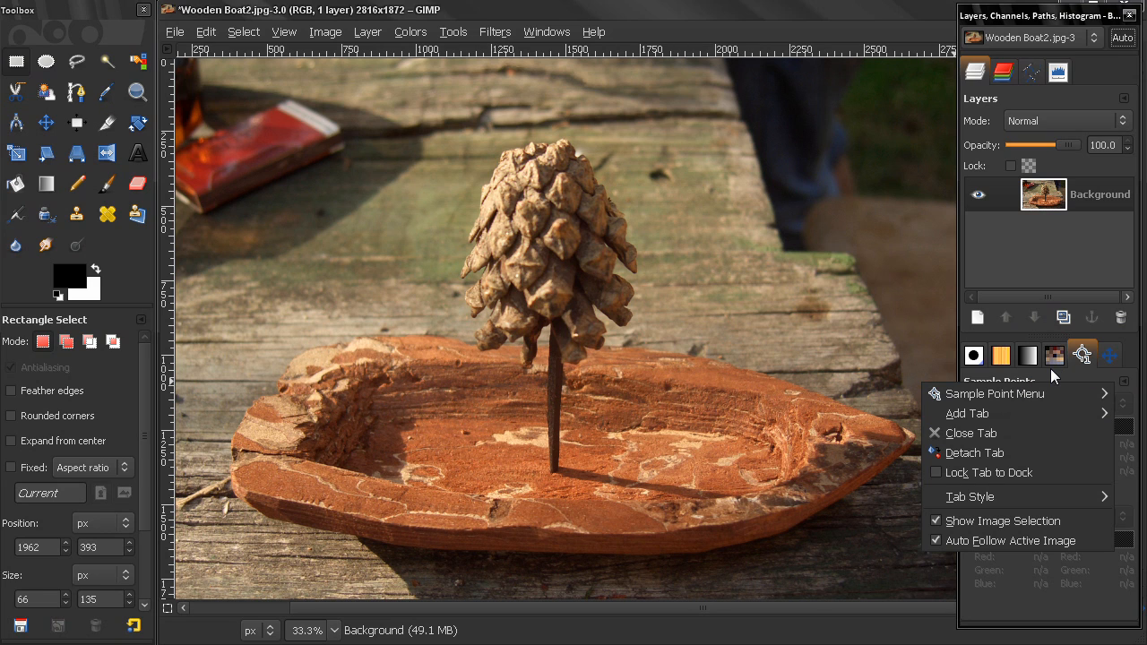
mouse_move(1100, 368)
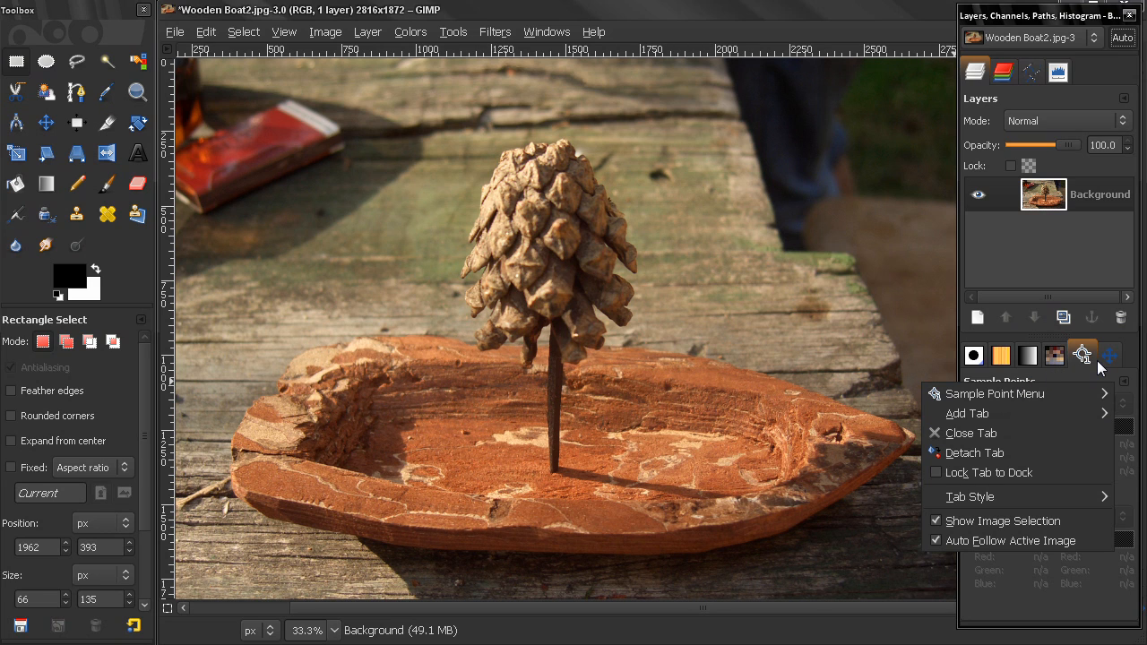
mouse_move(1083, 353)
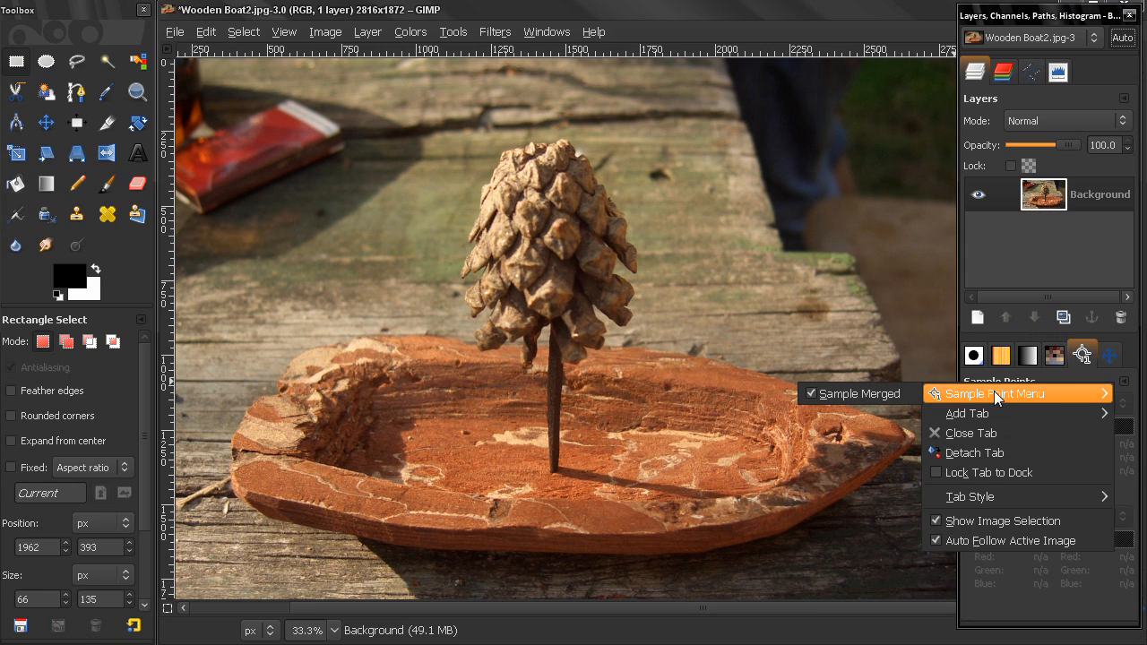
mouse_move(985, 398)
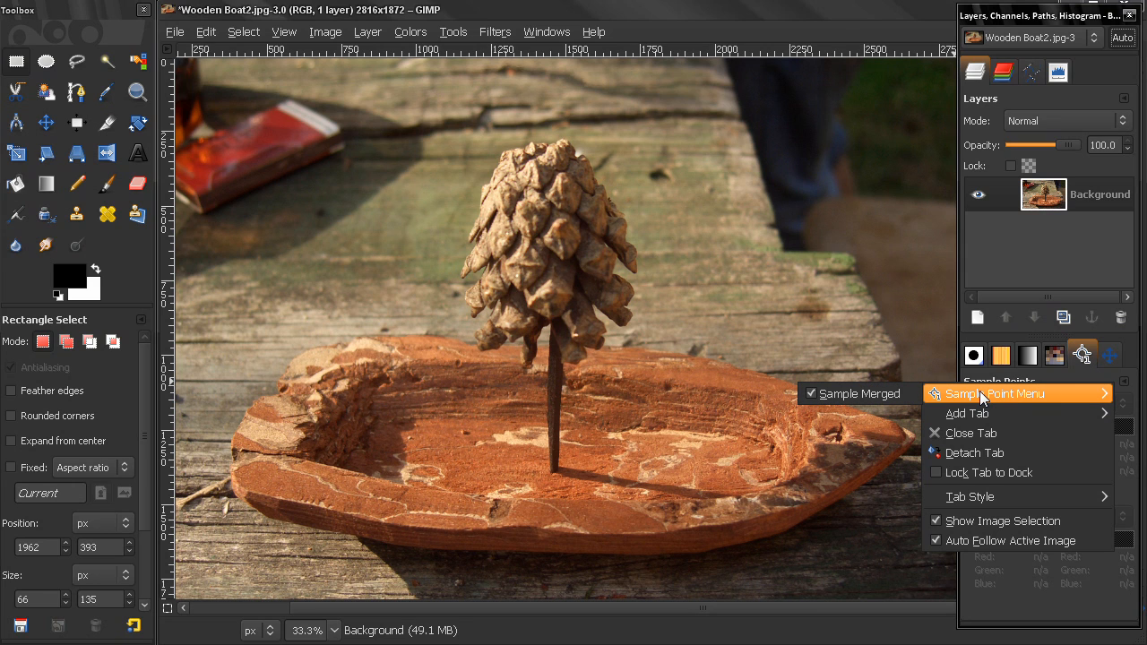
mouse_move(1084, 360)
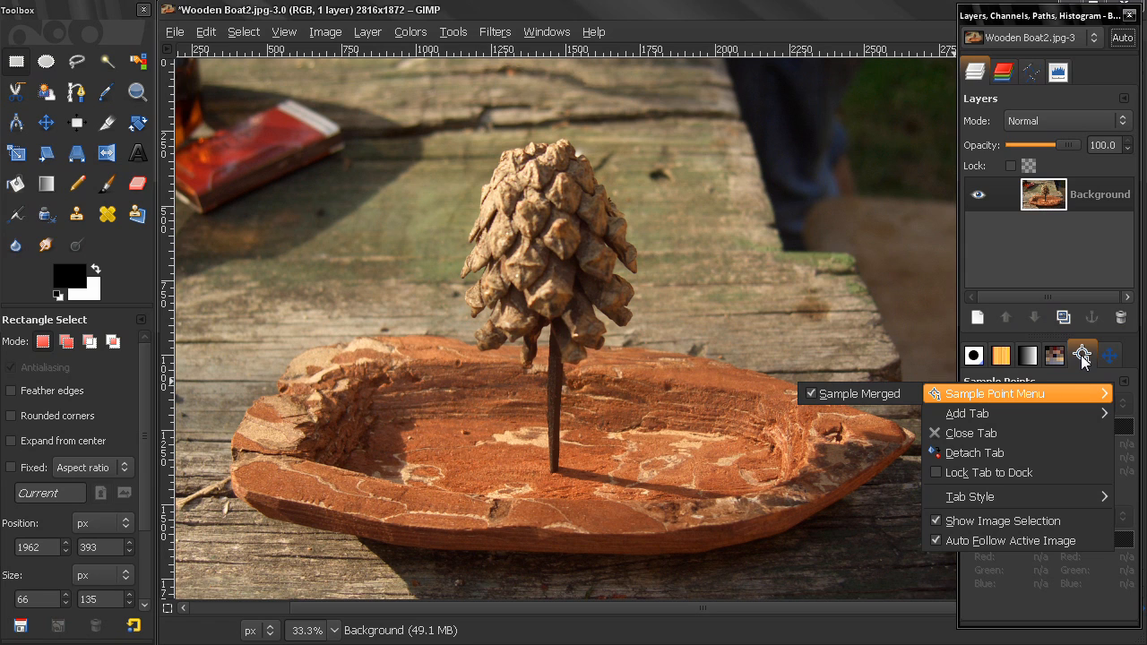
mouse_move(967, 400)
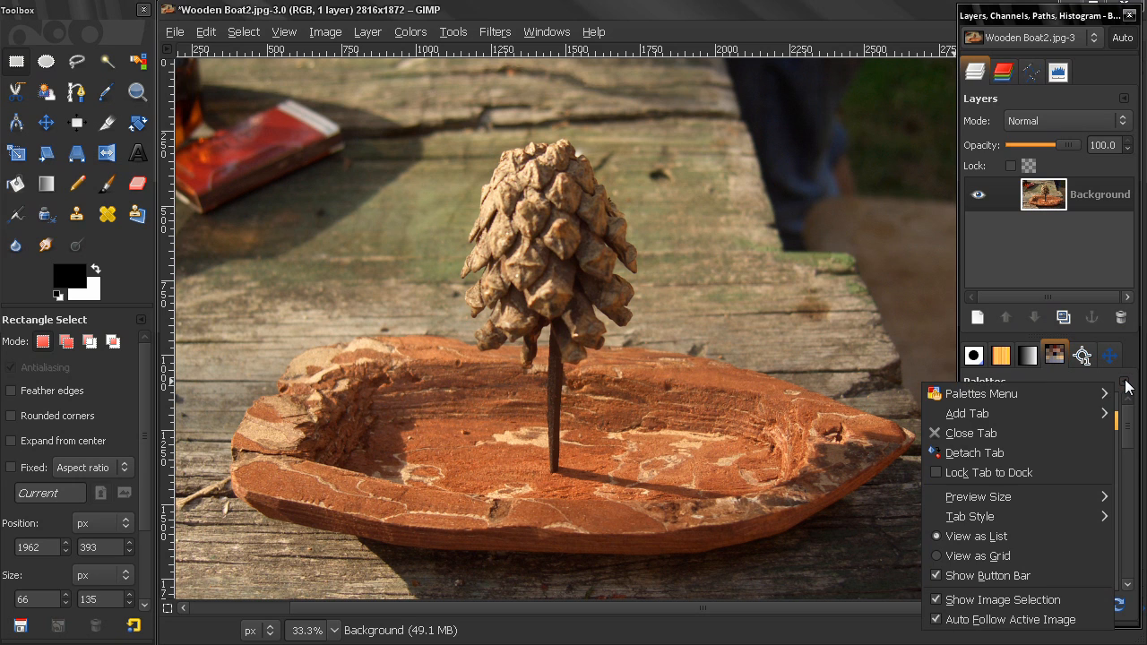
mouse_move(1026, 413)
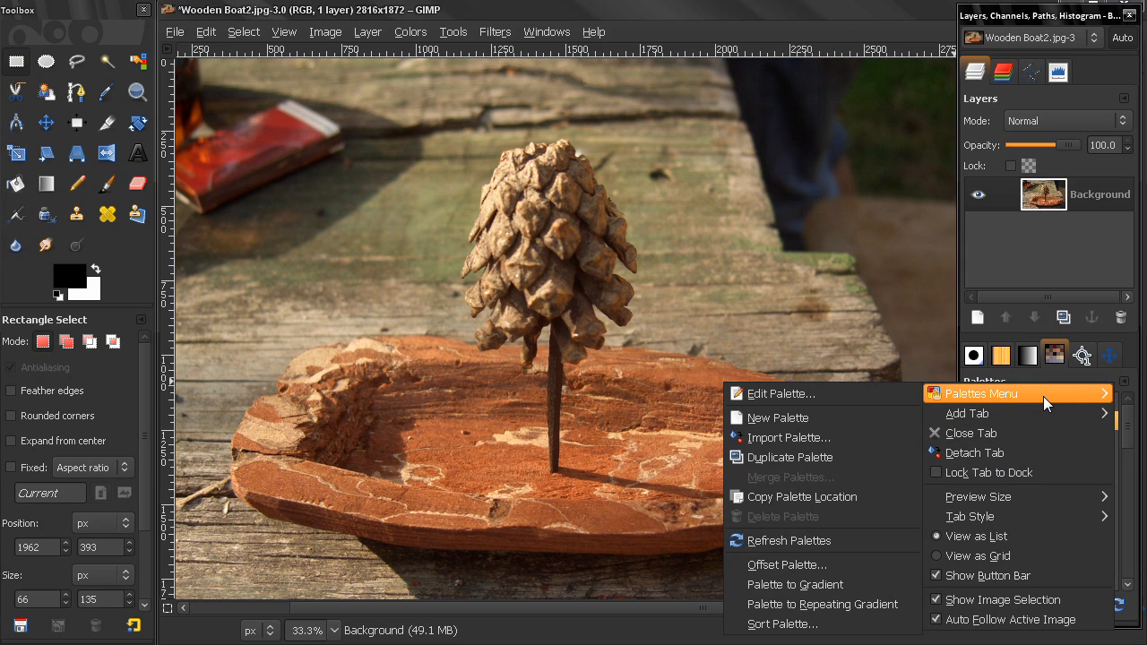
mouse_move(811, 438)
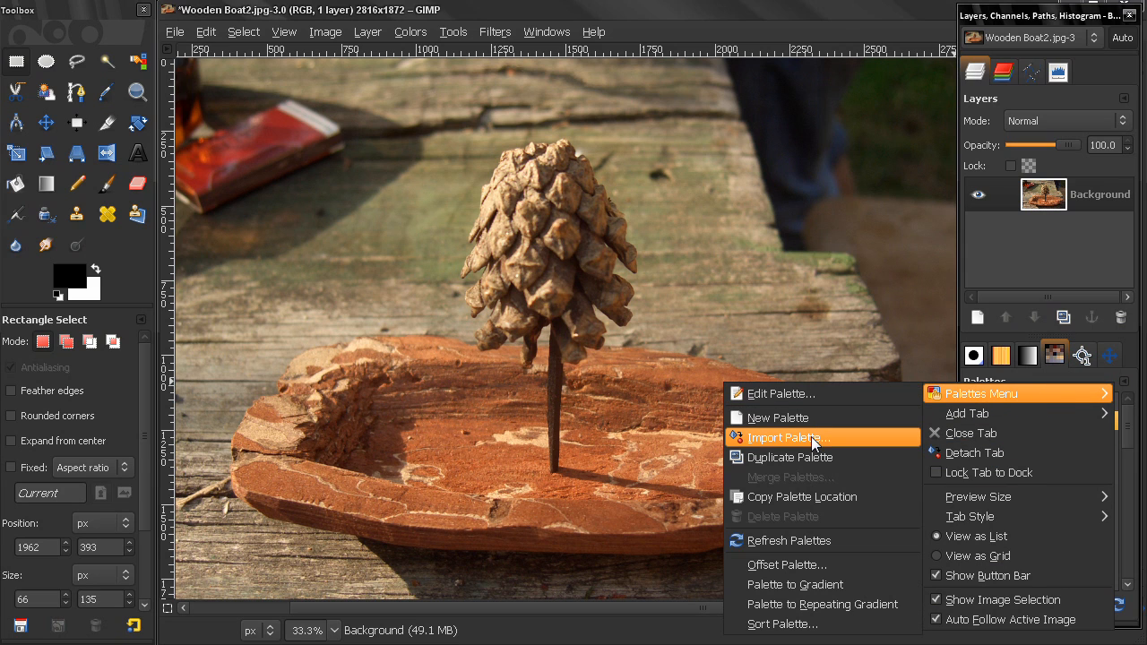
mouse_move(837, 457)
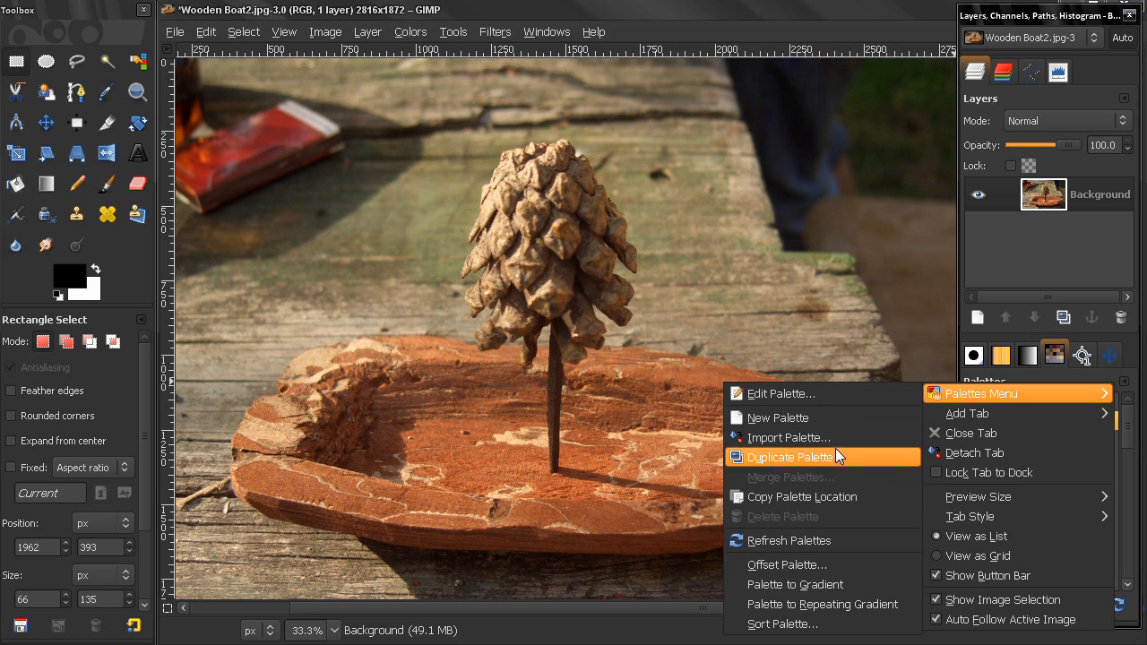
mouse_move(816, 418)
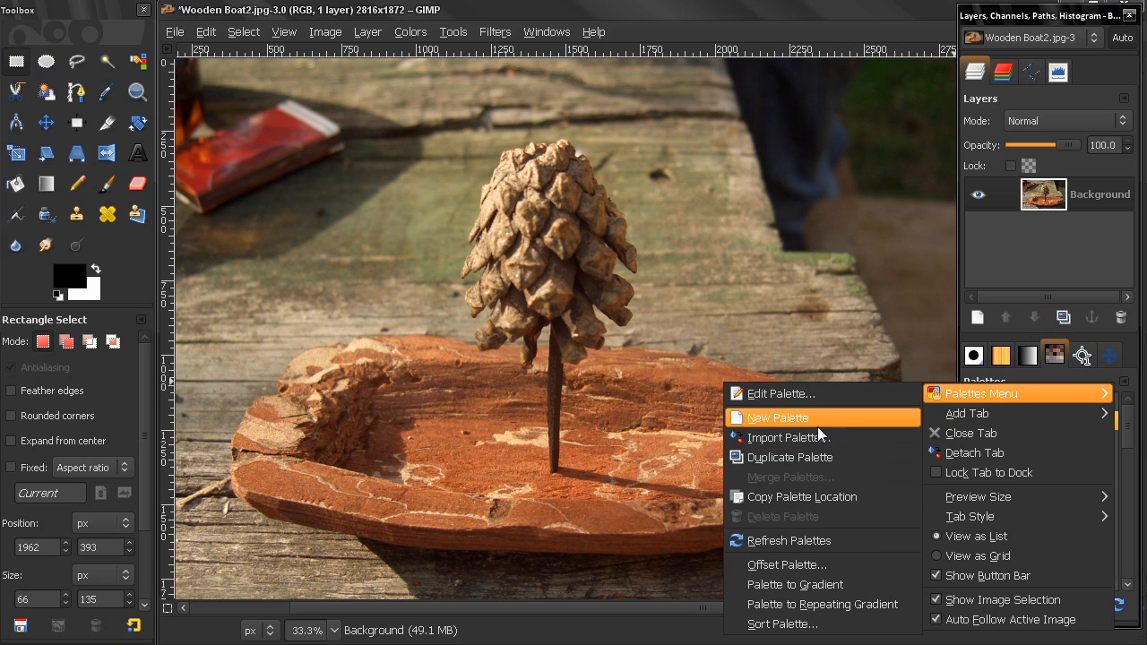
mouse_move(876, 193)
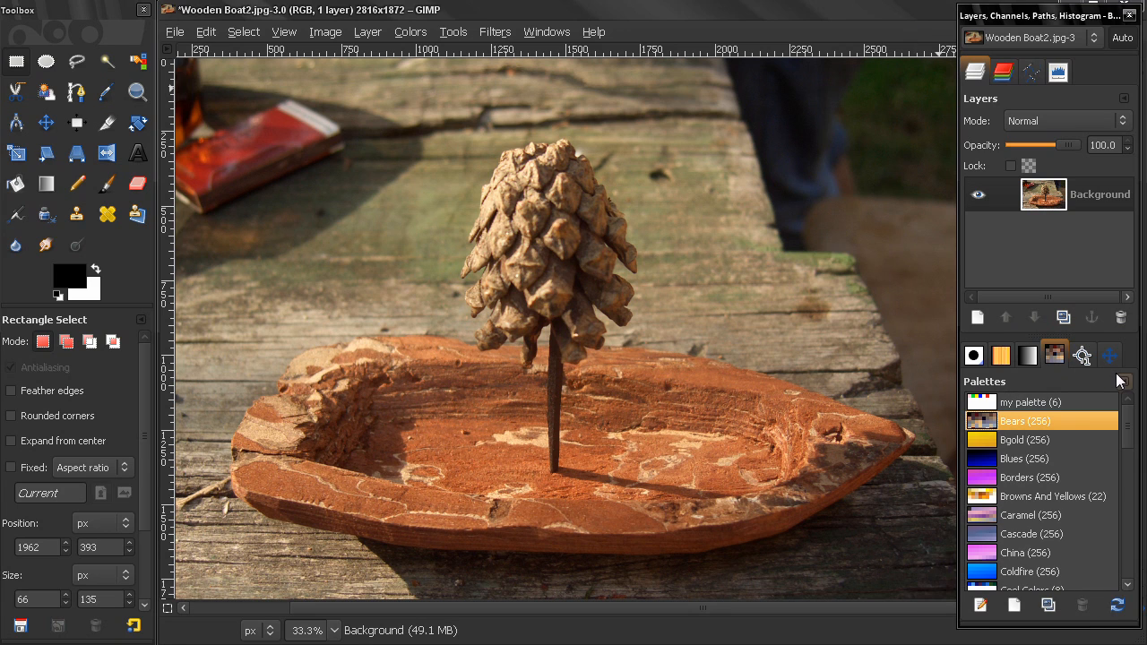
Reopen the configure menu for the Palettes tab
click(1109, 355)
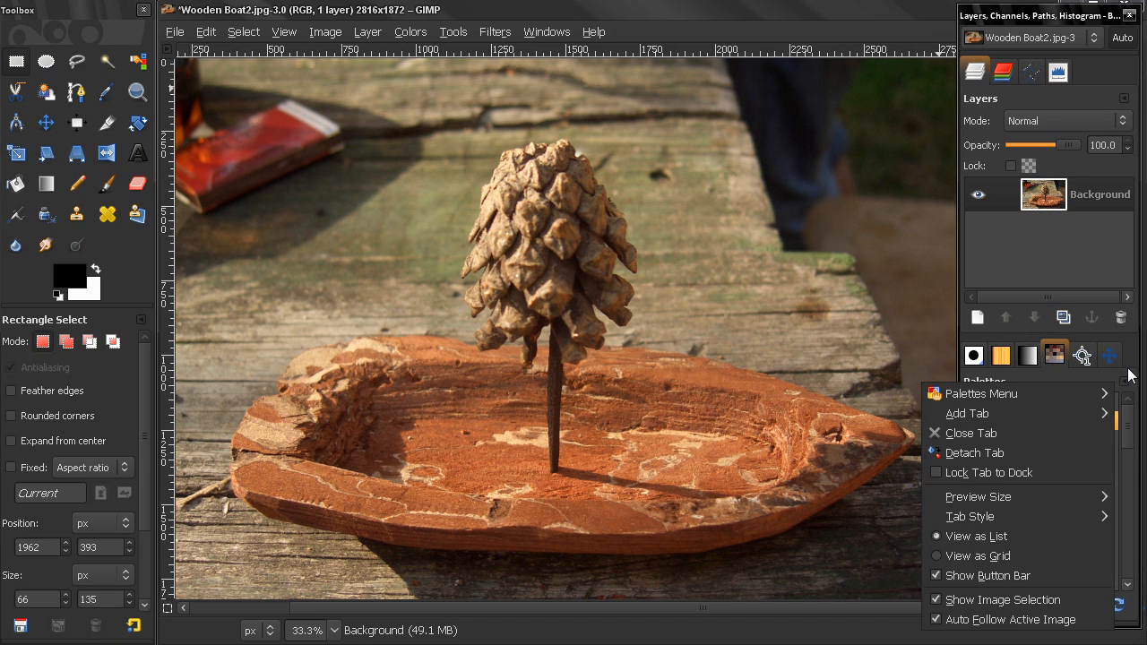
Dismiss the Palettes options and list the dockable dialogs from the Windows menu
click(1082, 354)
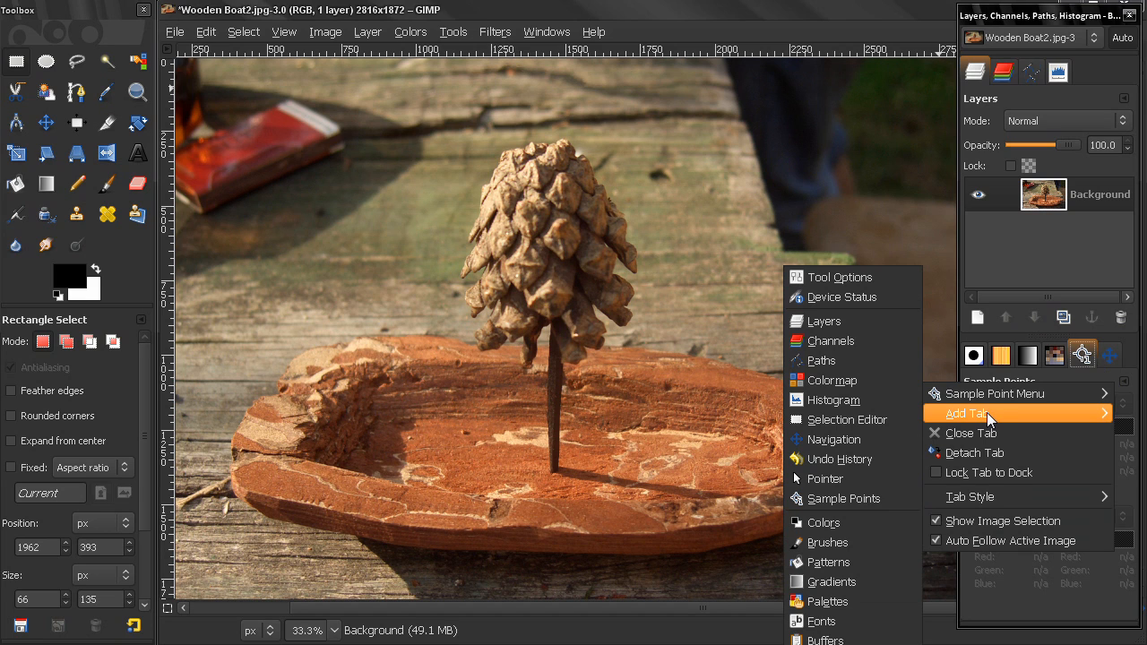
mouse_move(846, 420)
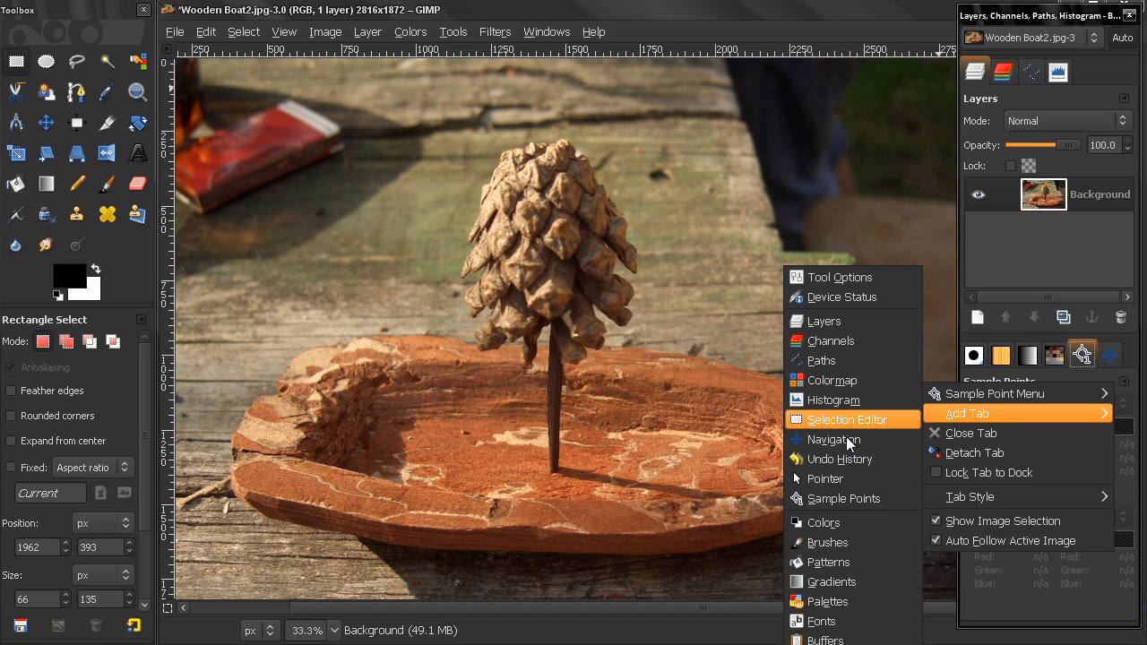
mouse_move(832, 400)
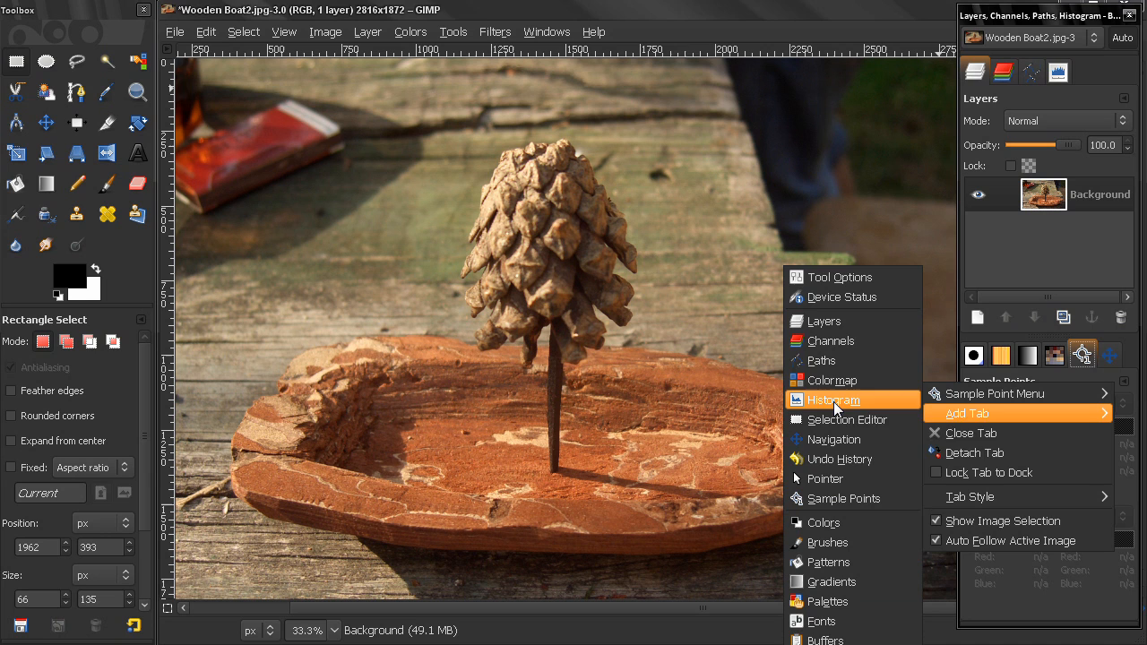
click(546, 31)
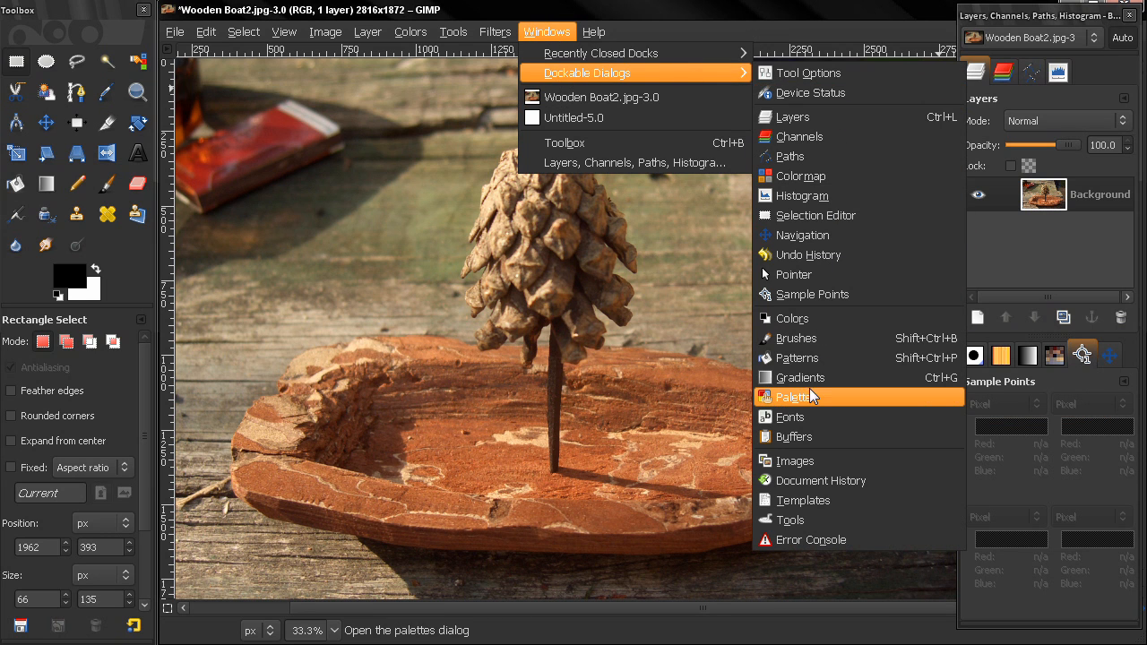
mouse_move(1058, 365)
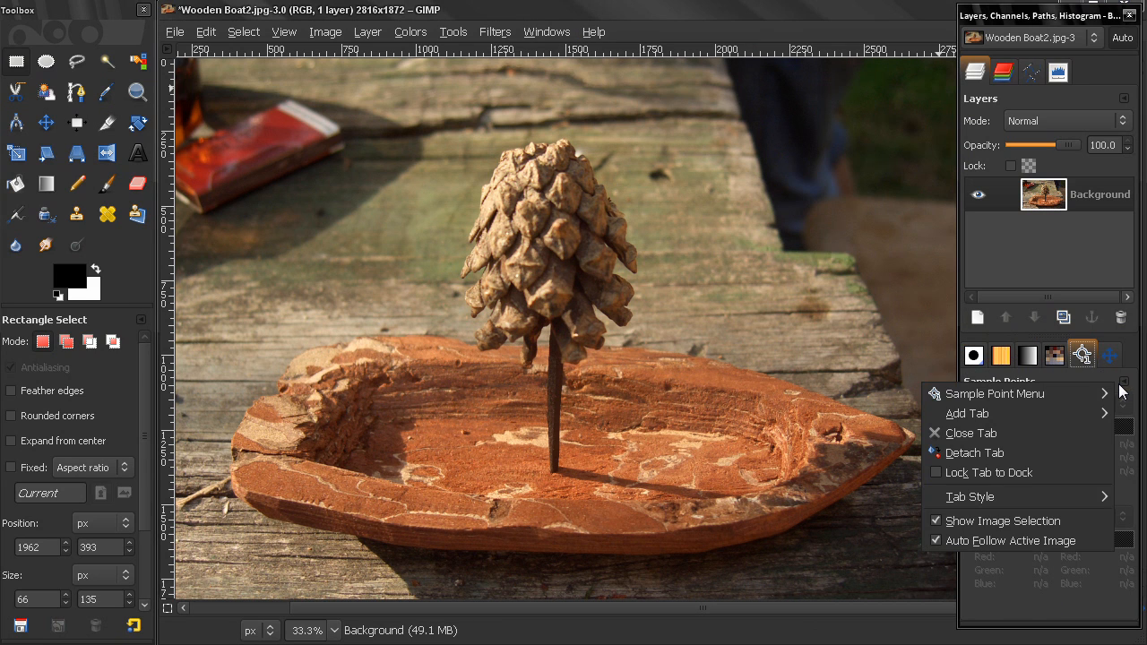
mouse_move(1017, 433)
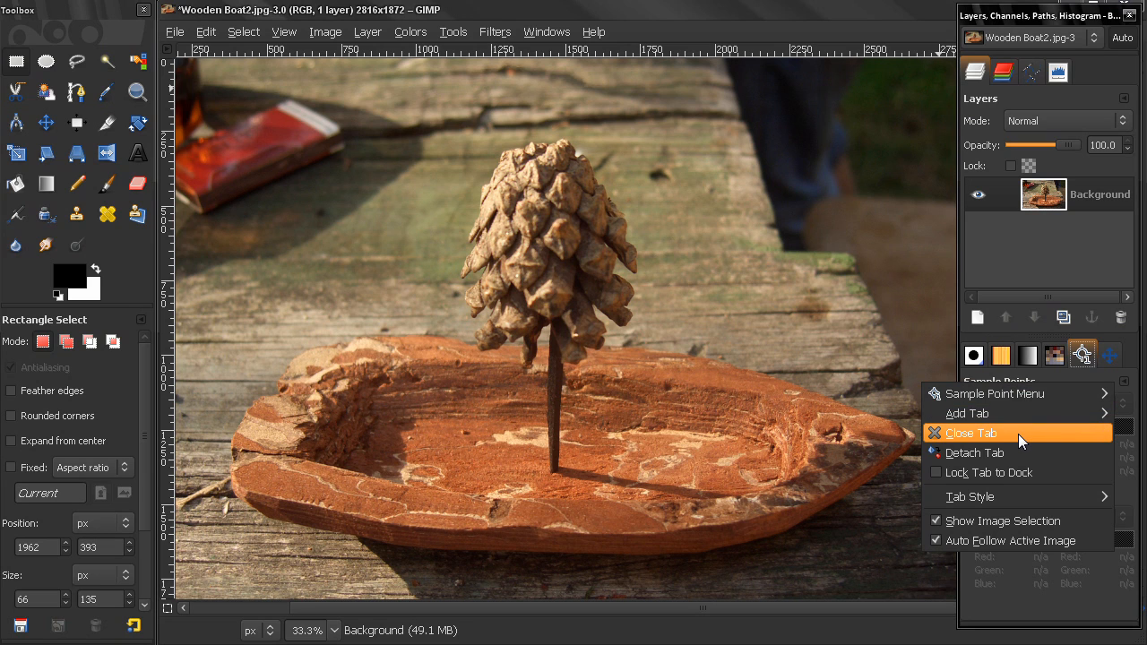
mouse_move(1010, 439)
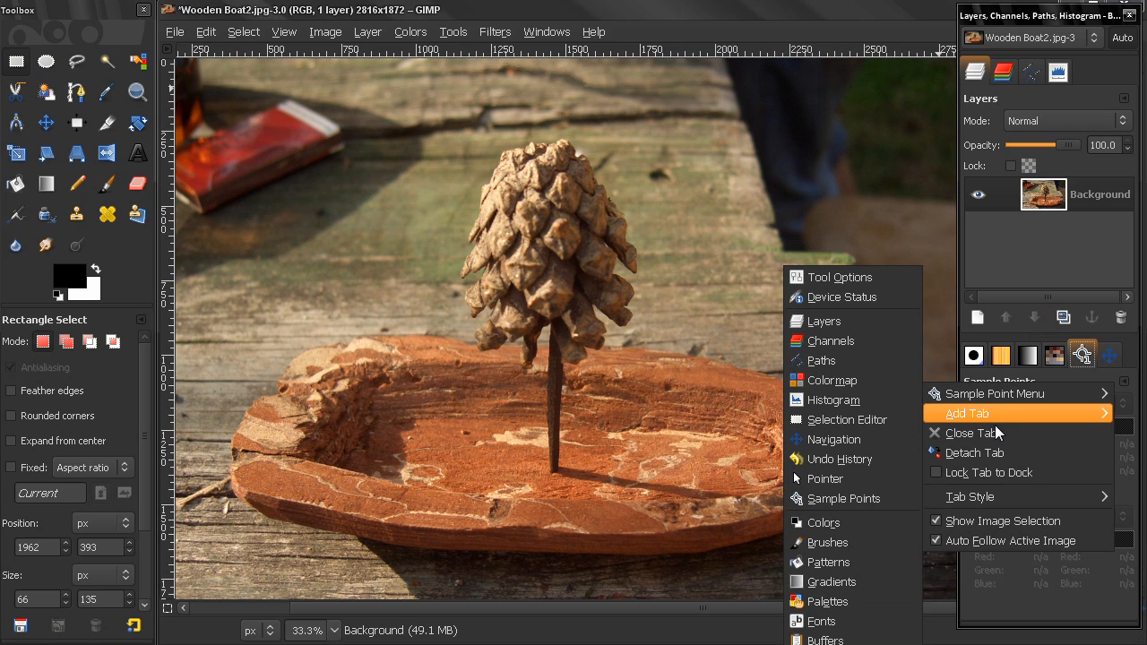
mouse_move(974, 453)
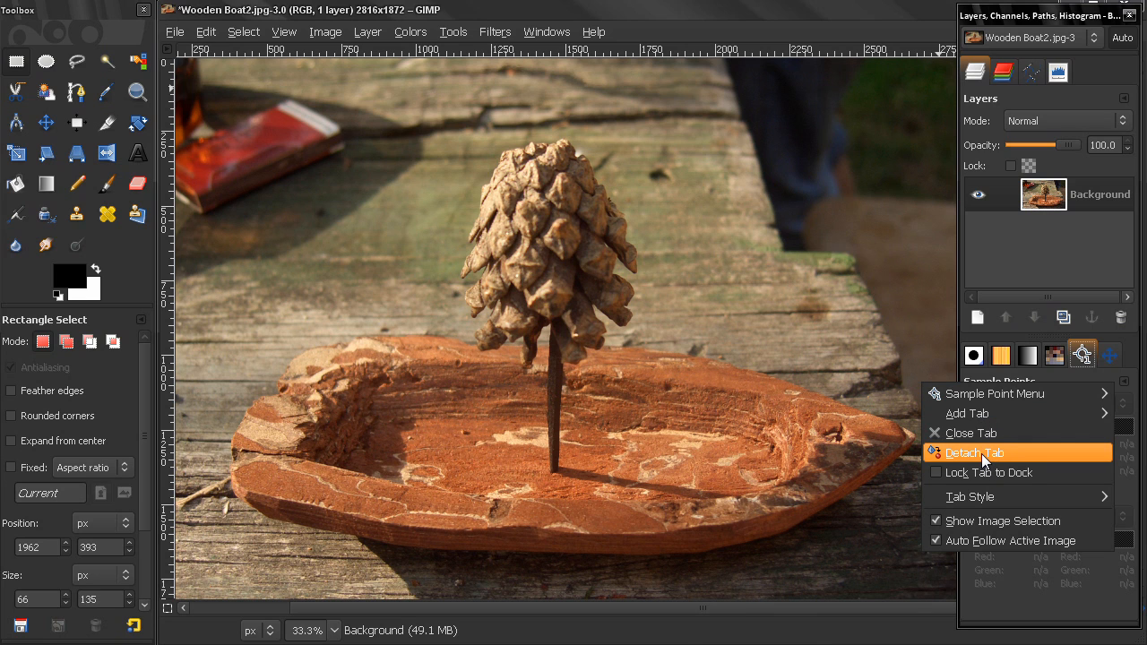
Choose Lock Tab to Dock in the Sample Points tab menu
click(974, 453)
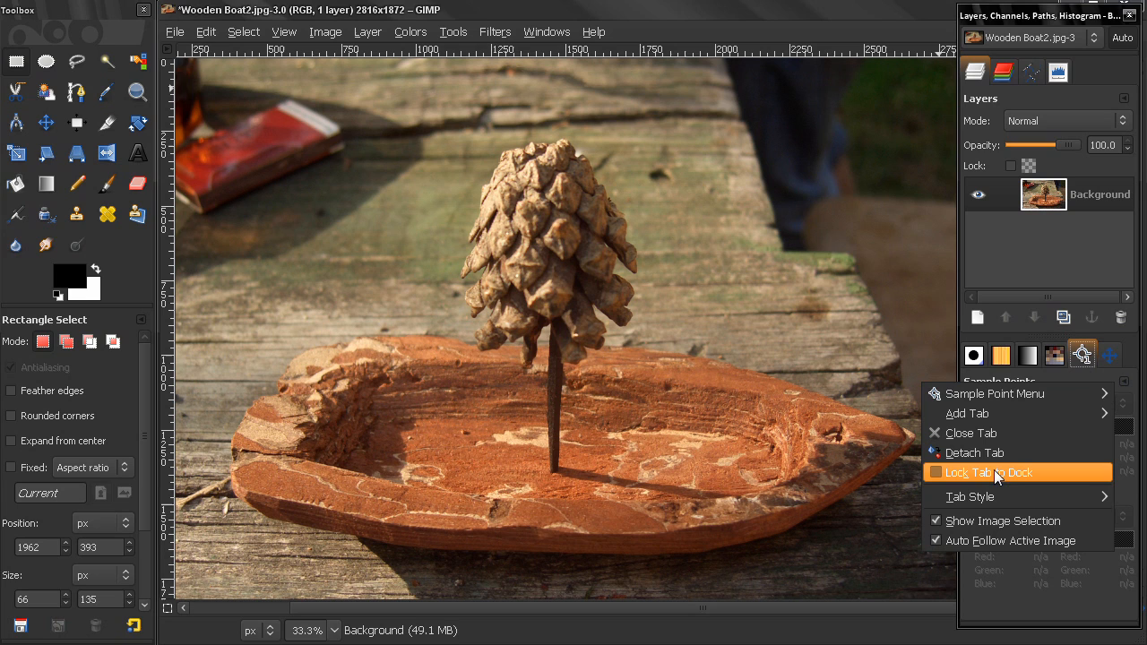
mouse_move(1012, 477)
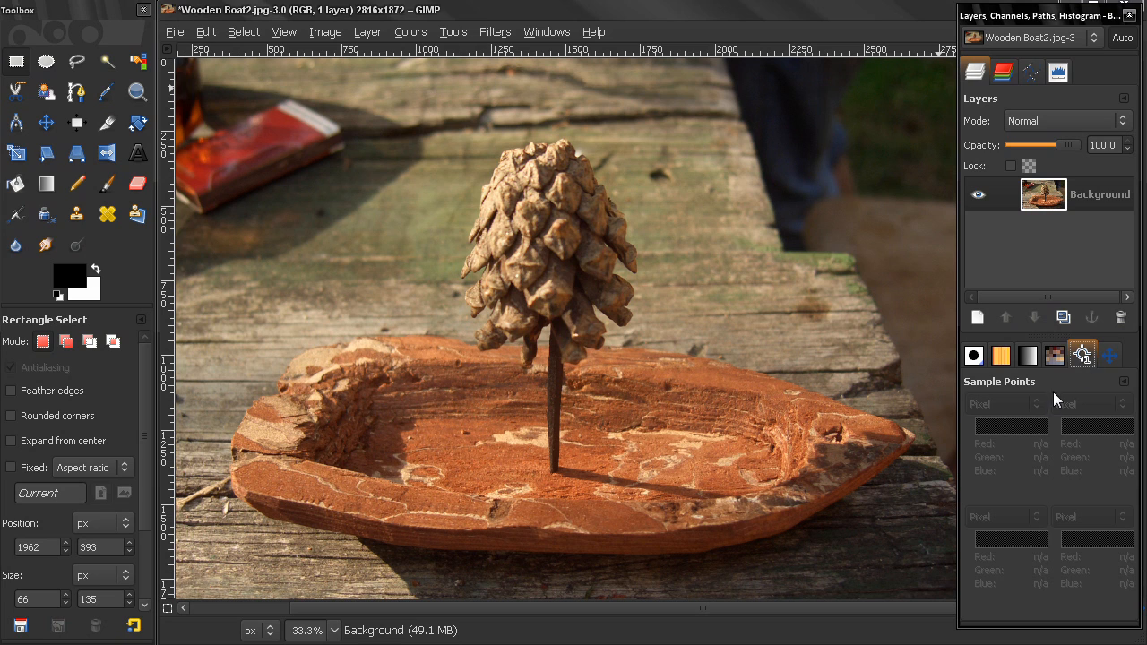
mouse_move(1080, 352)
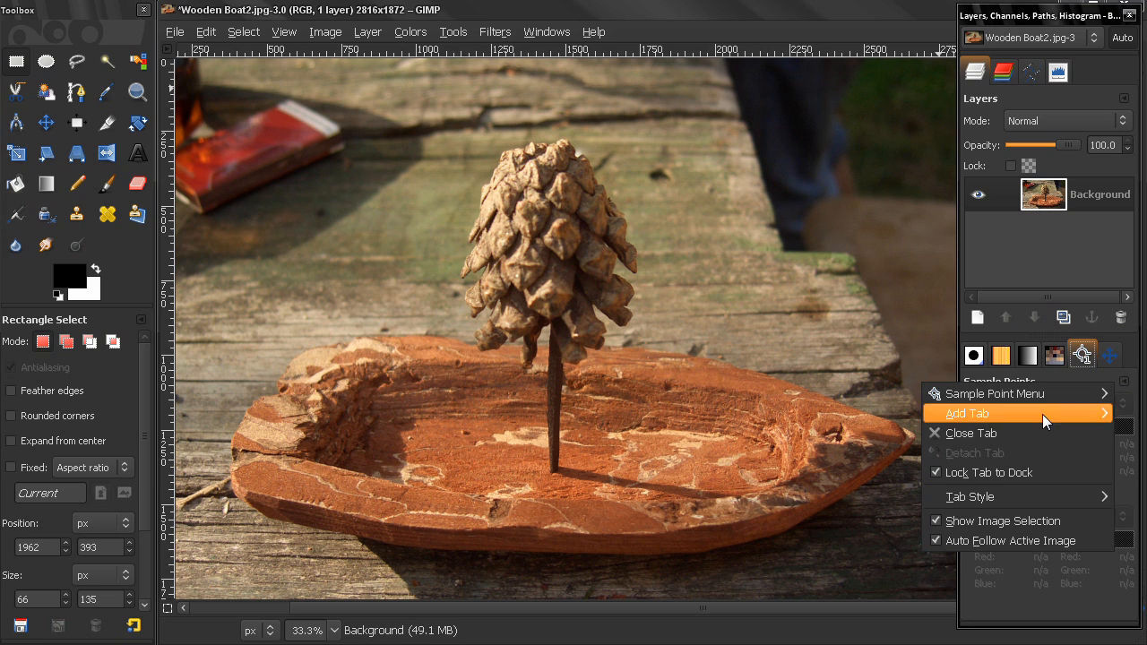
mouse_move(981, 457)
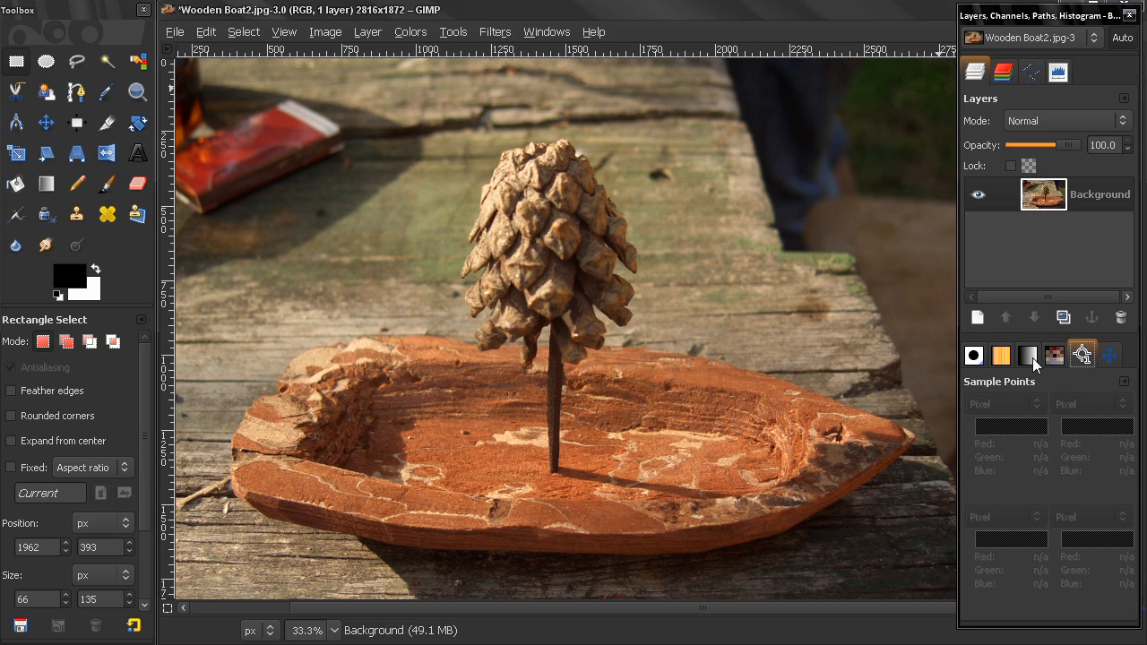
mouse_move(1025, 358)
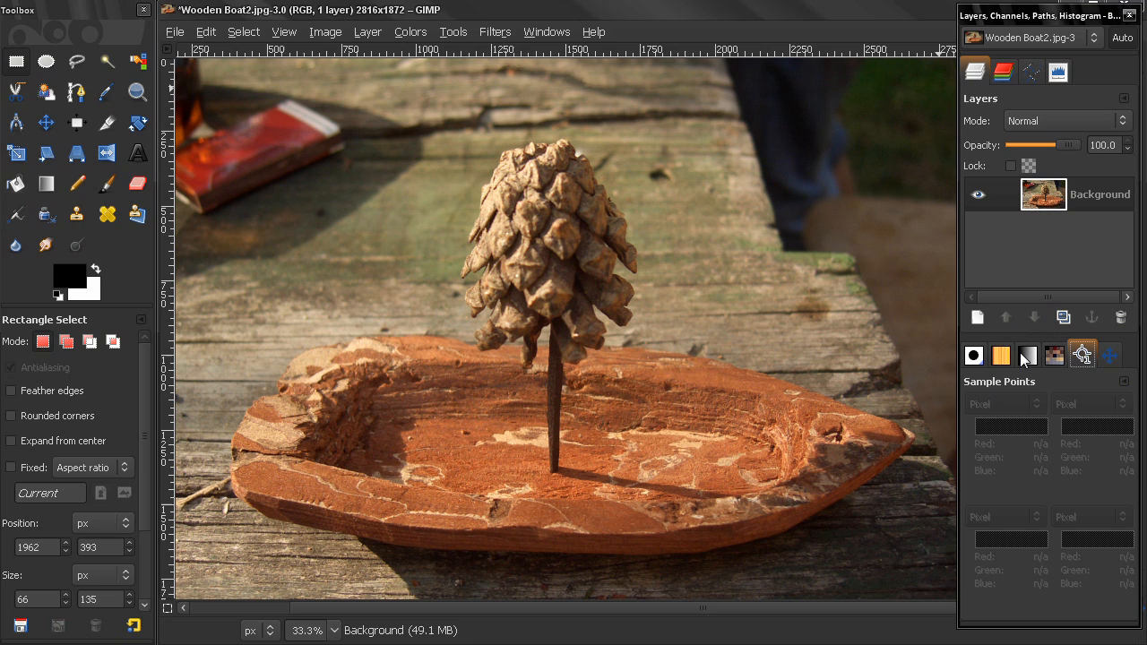
mouse_move(1070, 363)
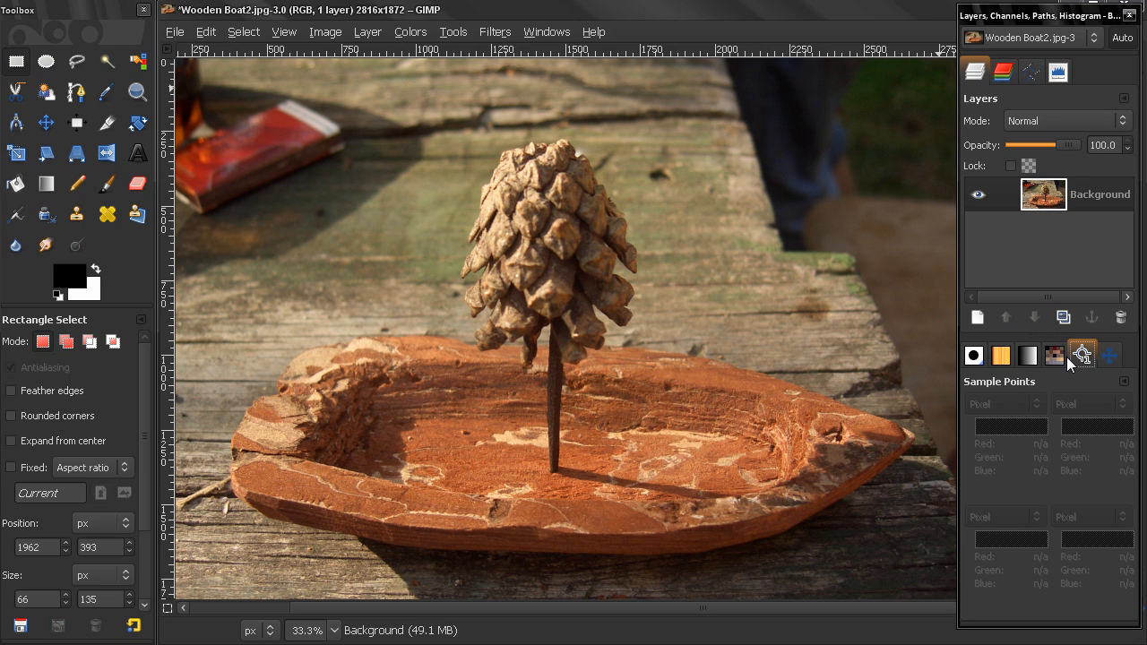
Switch the dock to the Palettes tab
click(1055, 354)
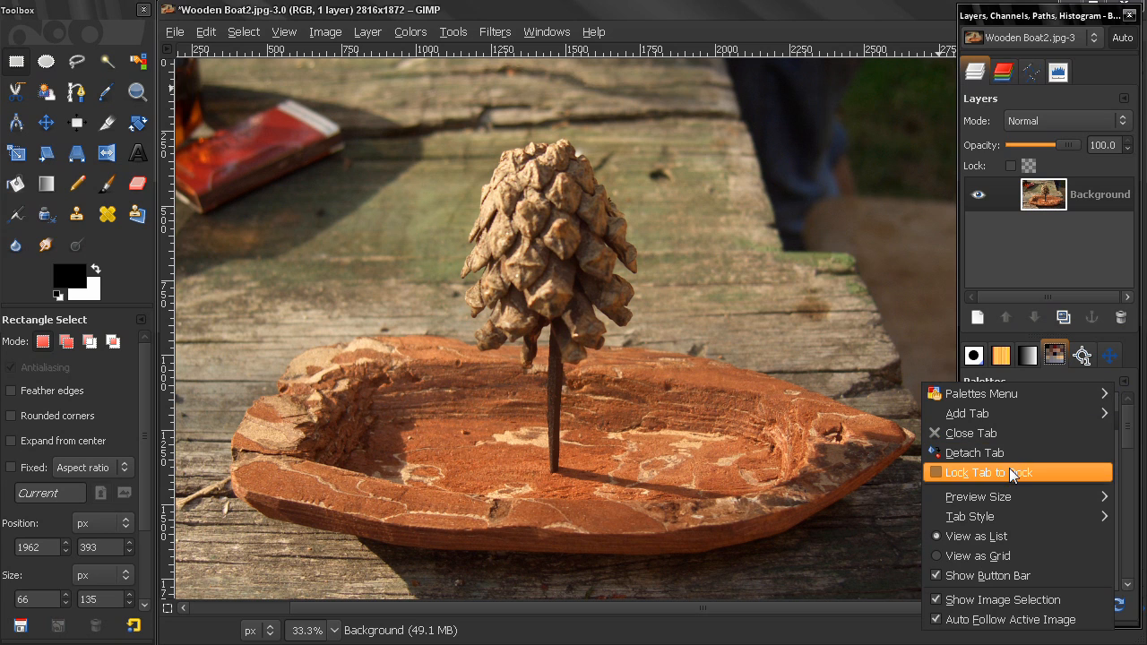
mouse_move(1082, 356)
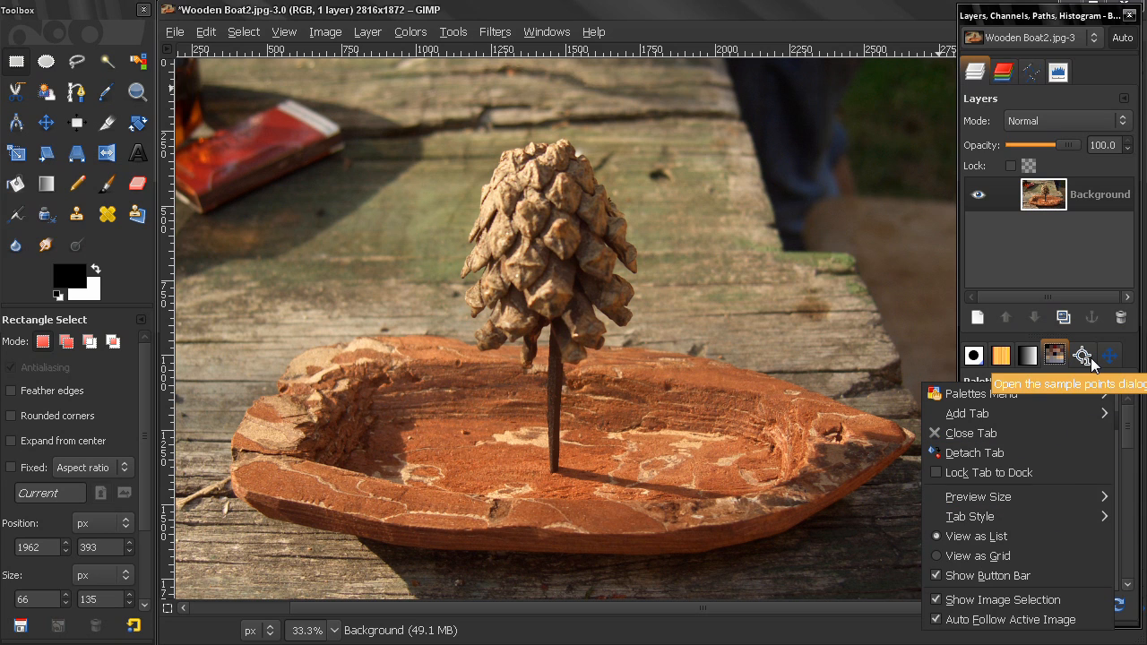
Show Sample Points and try the Text and Icon & Text tab styles
click(1082, 355)
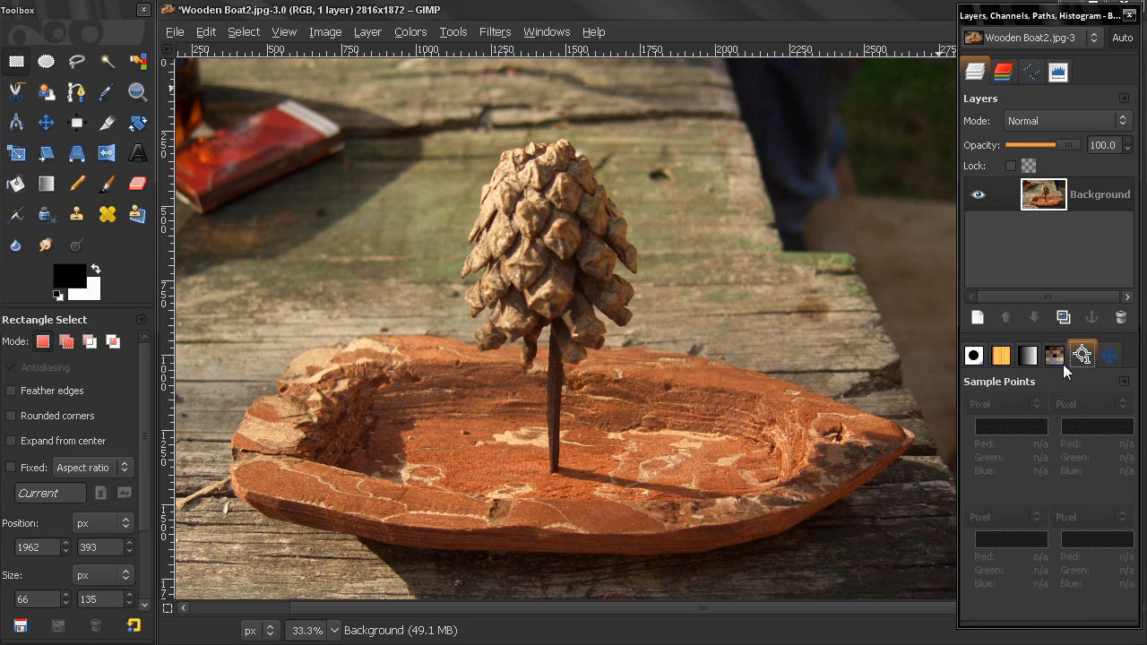
mouse_move(1010, 474)
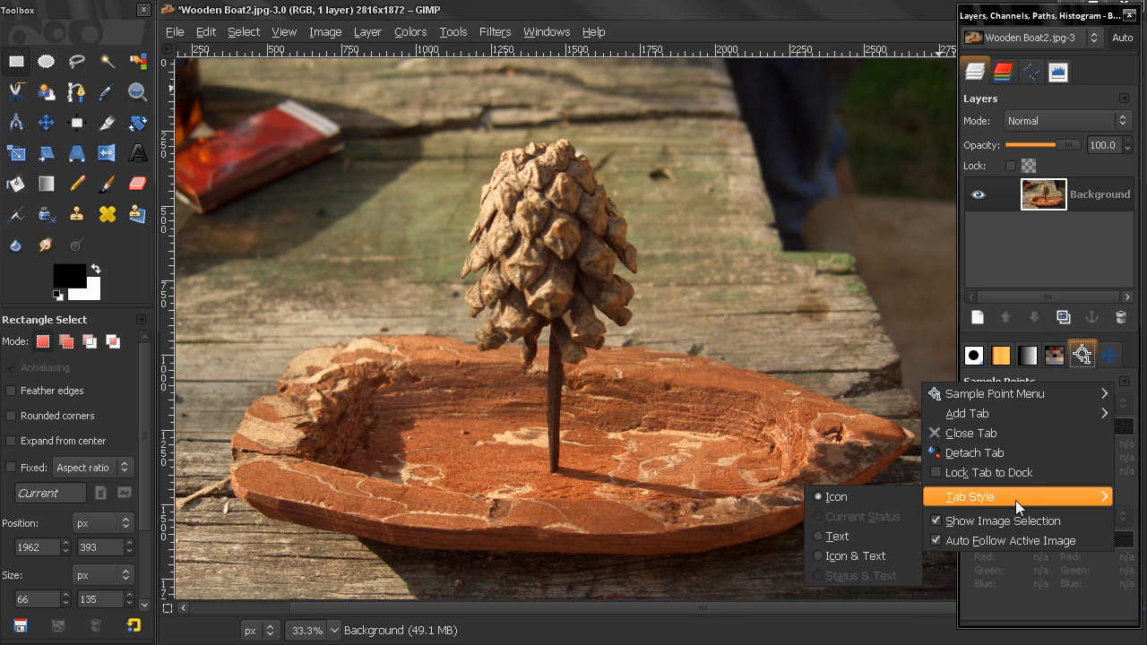
mouse_move(1008, 508)
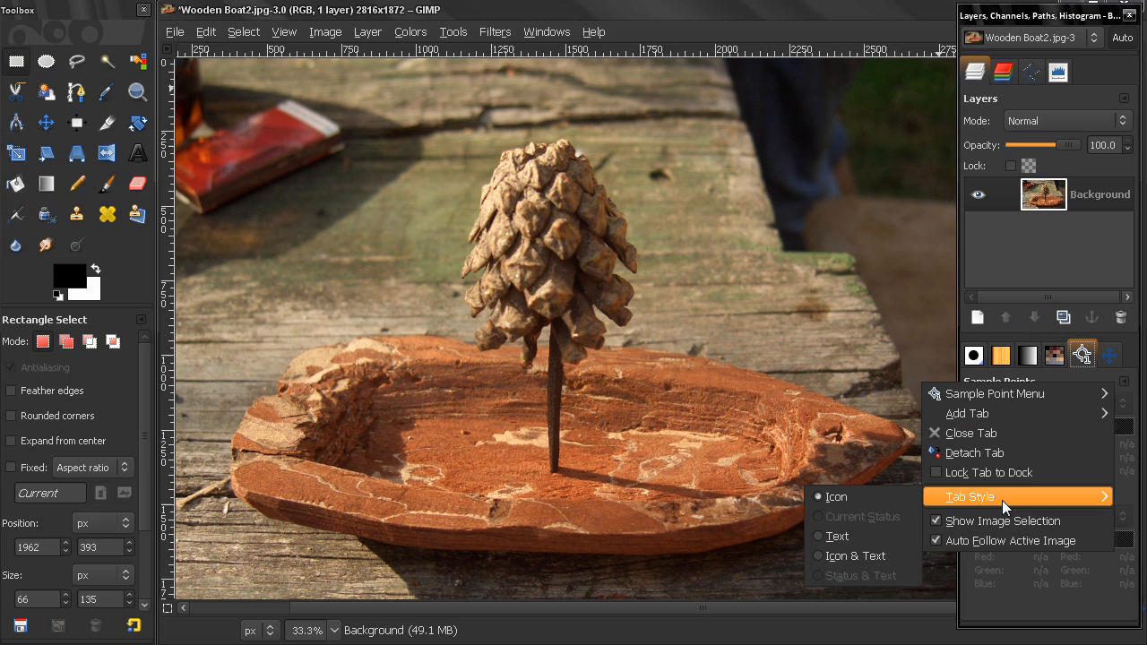
mouse_move(1077, 365)
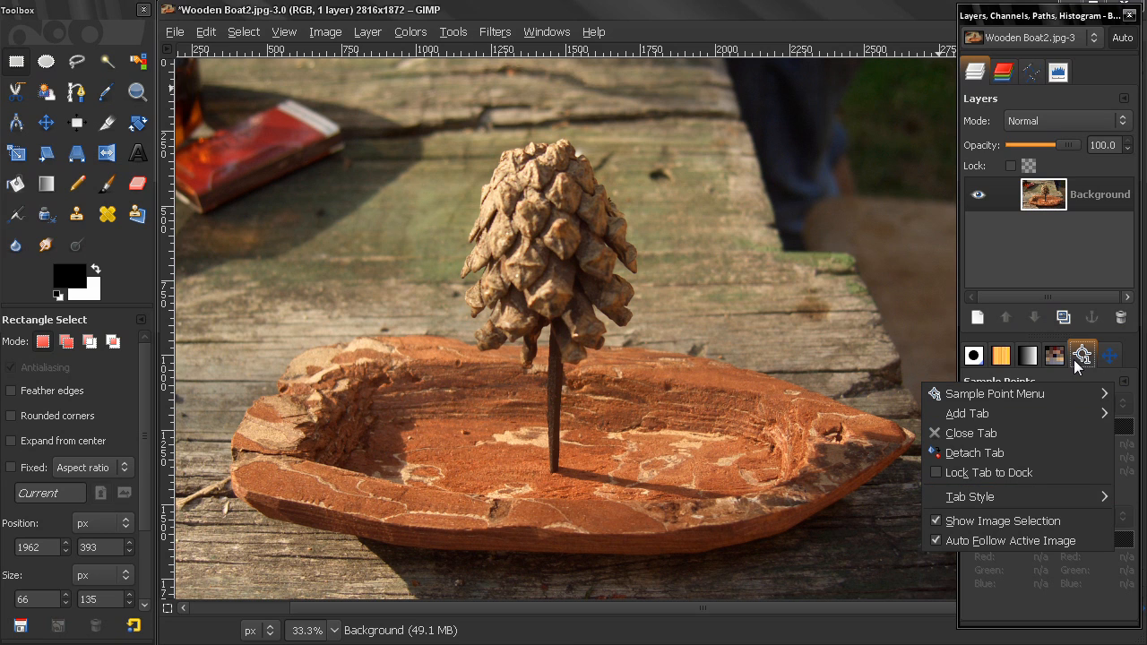
click(968, 496)
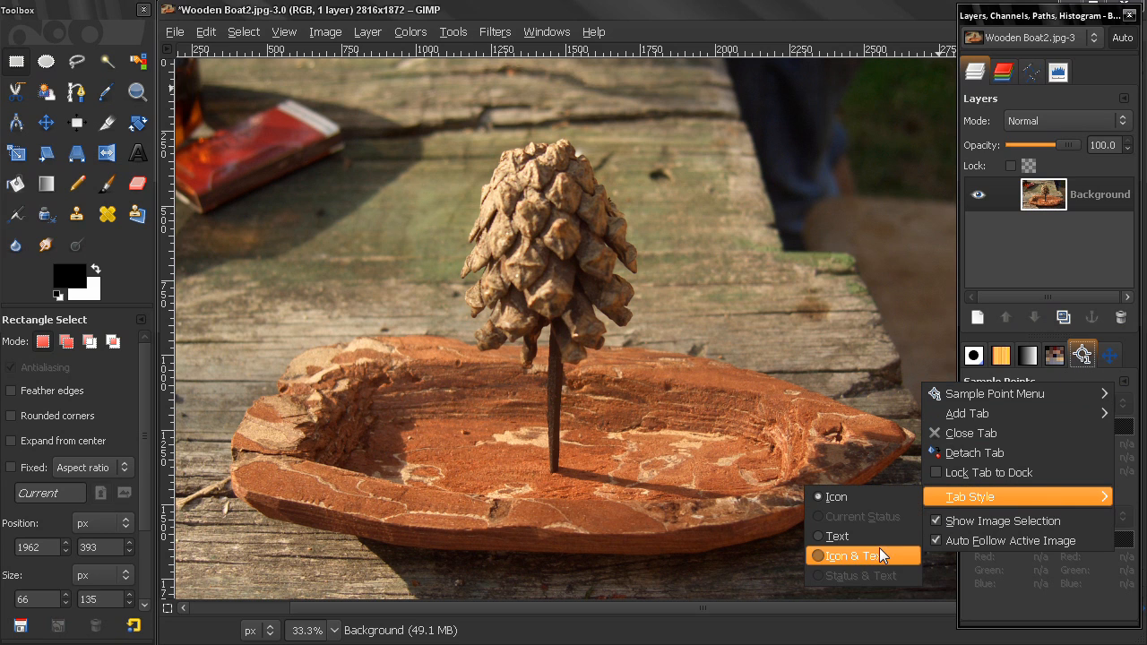
click(848, 555)
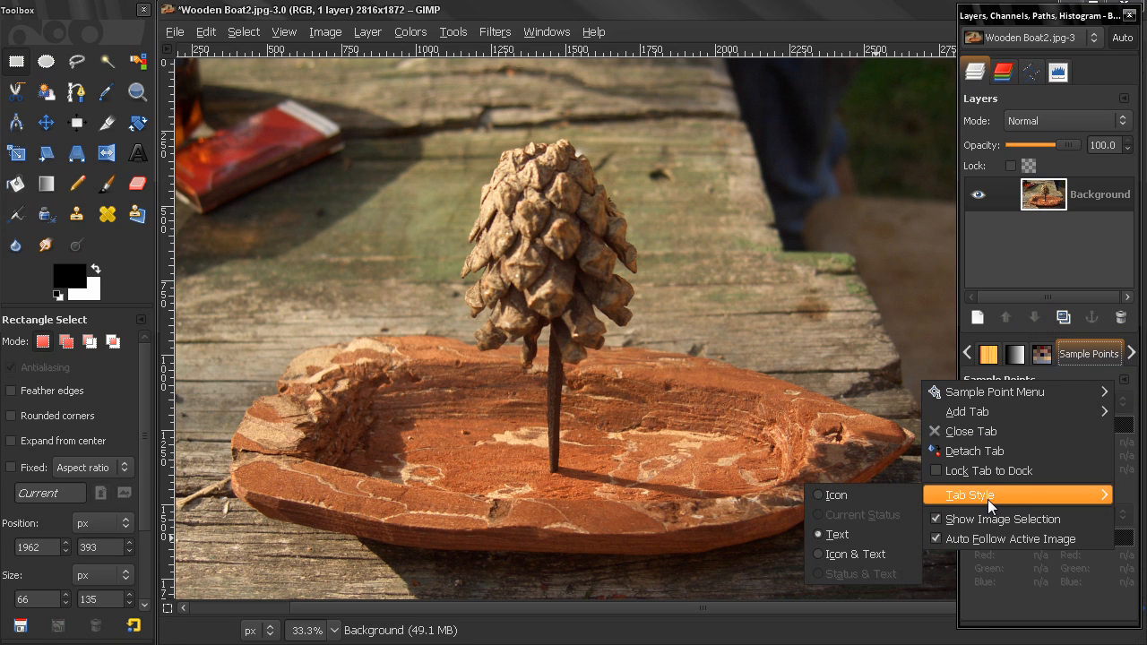
click(853, 554)
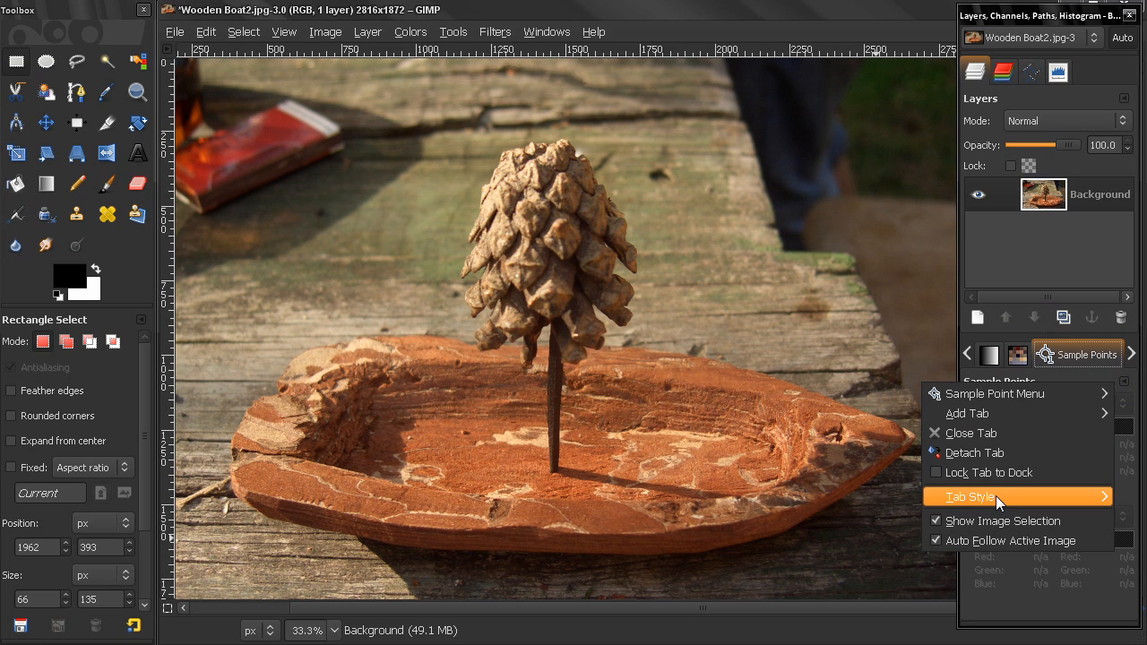
mouse_move(1066, 412)
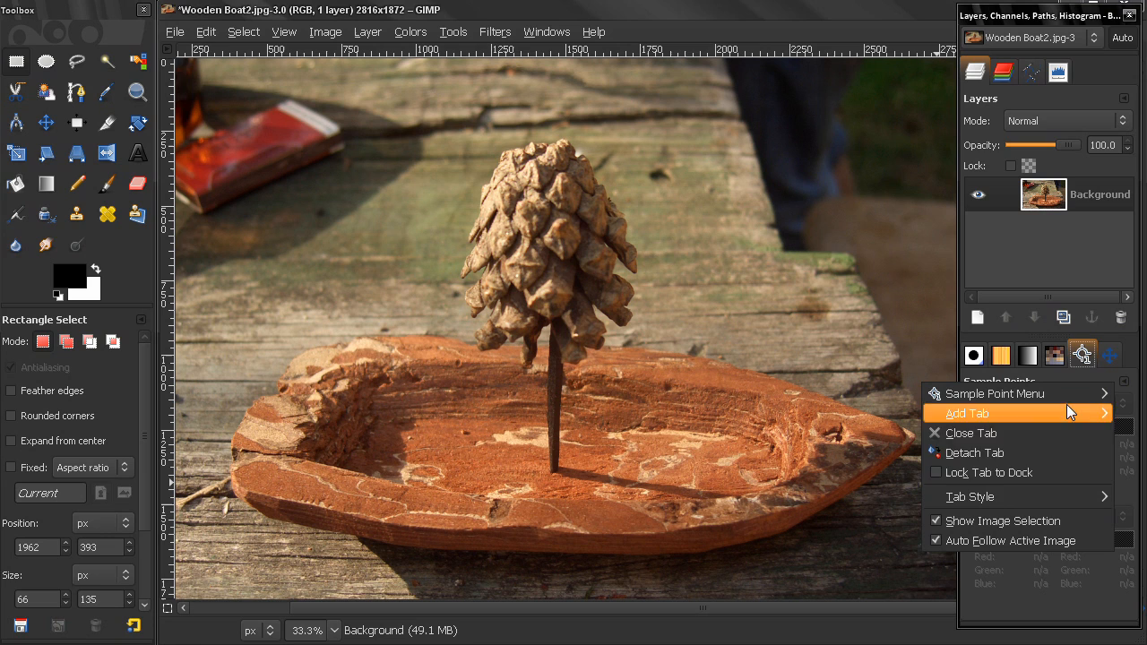
mouse_move(998, 521)
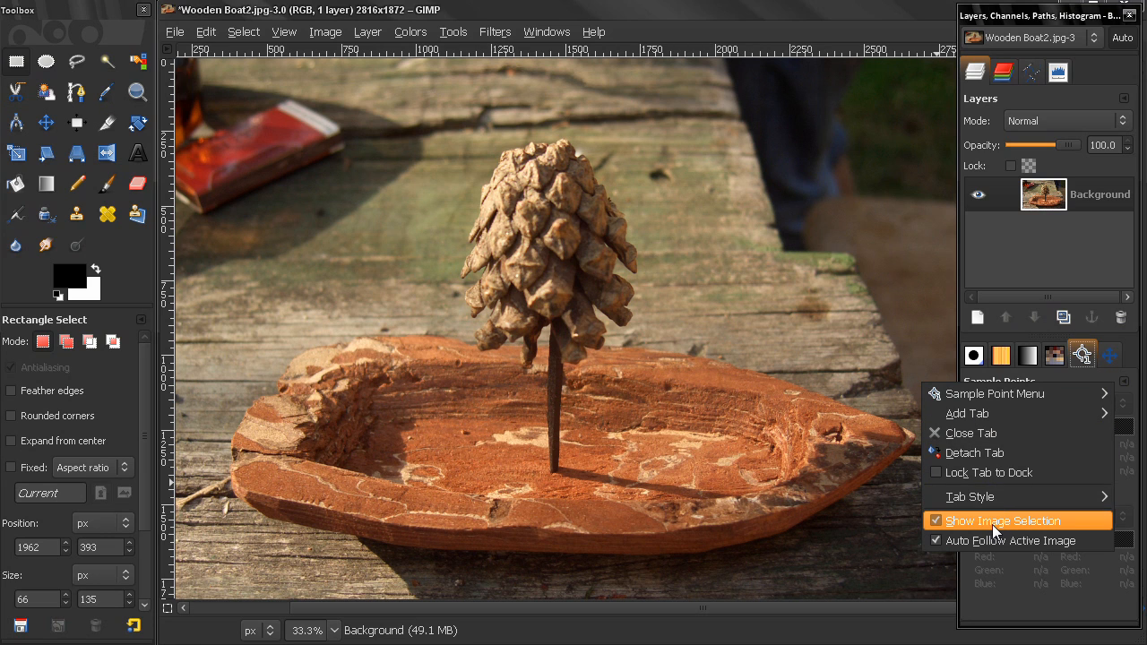
mouse_move(1047, 524)
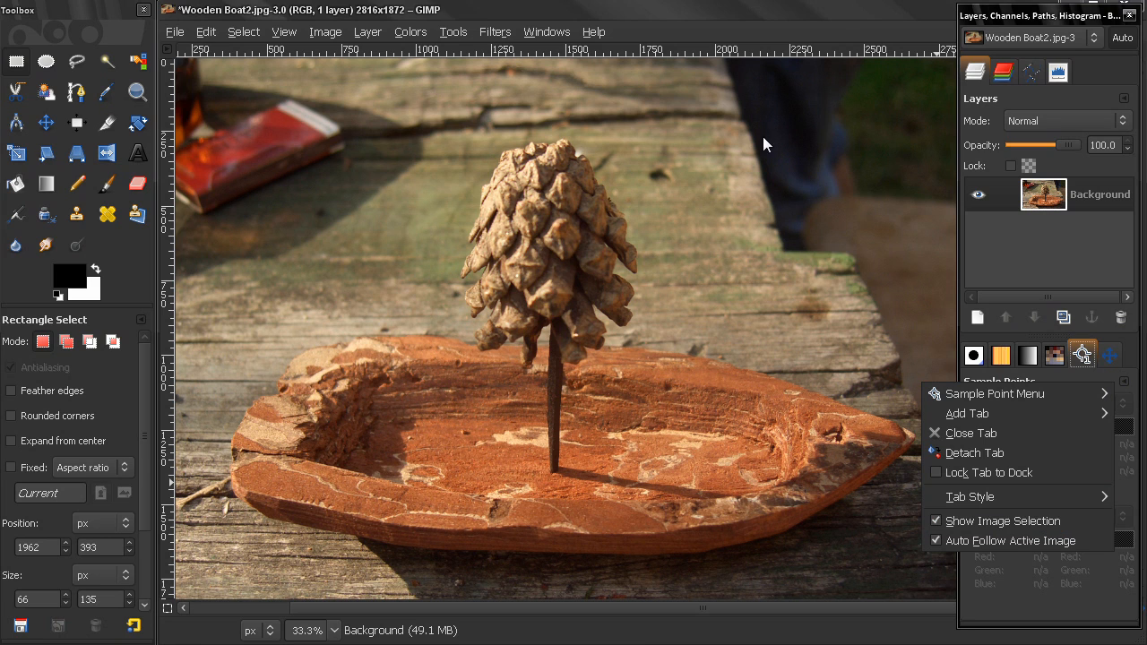
Create a new image from the 640x480 template with File > New
click(175, 32)
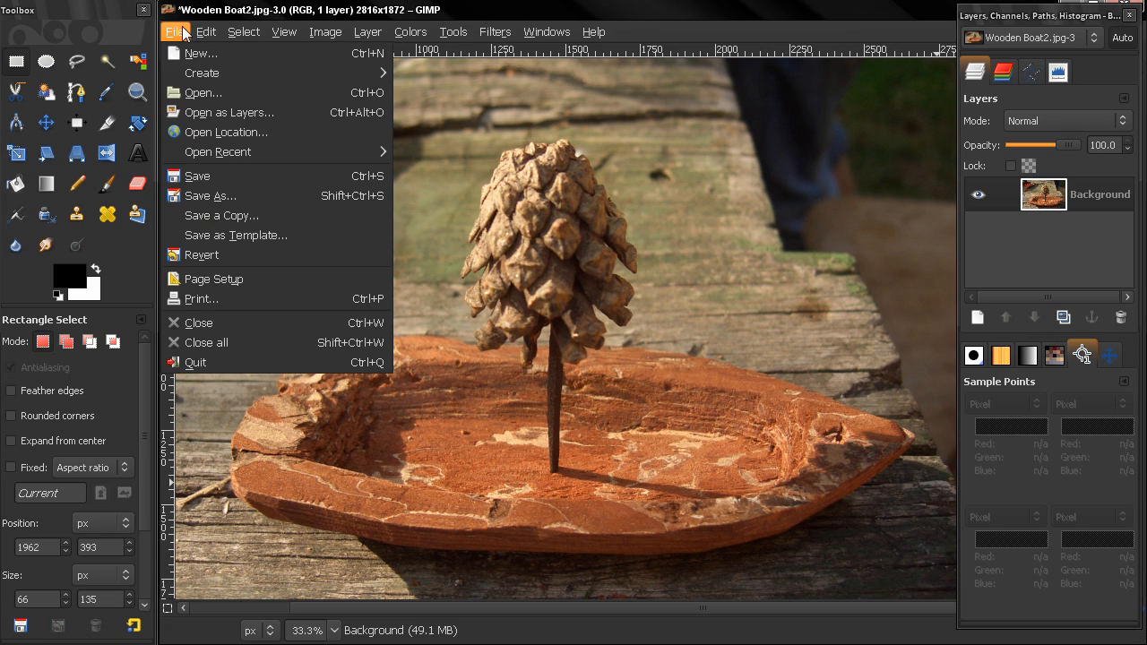
click(200, 52)
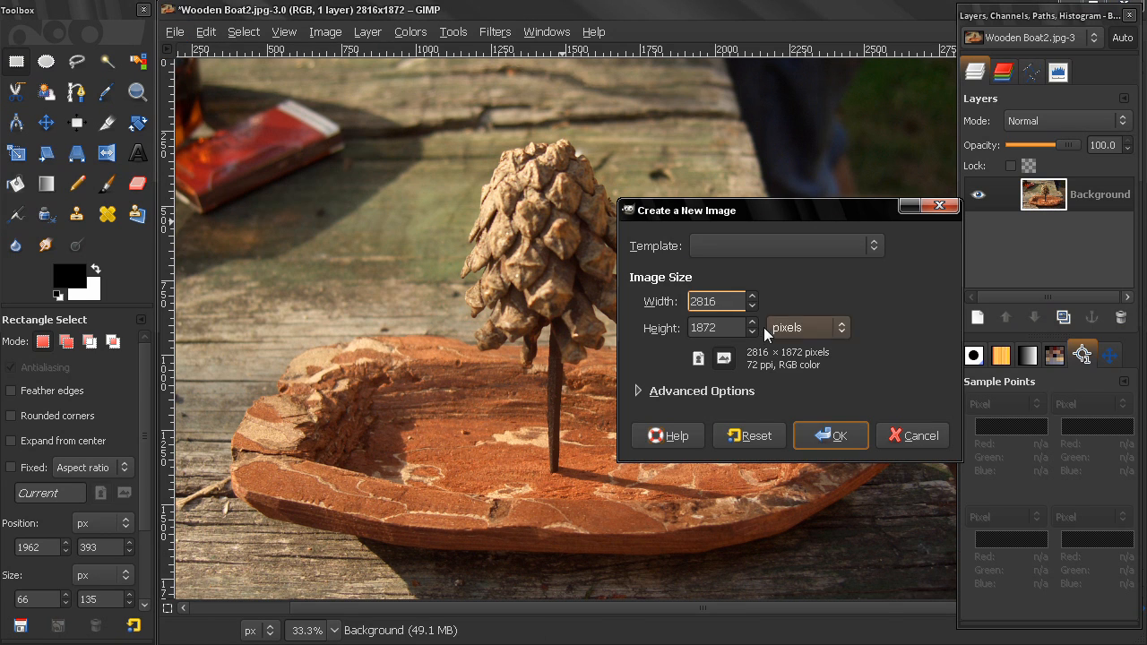
click(784, 246)
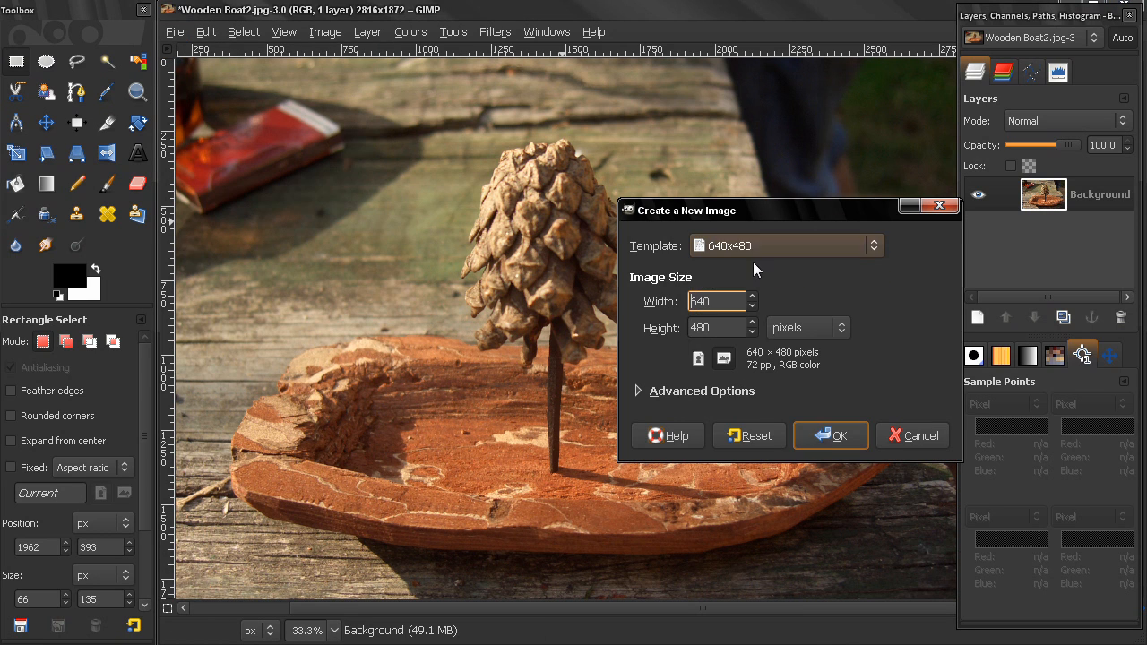
click(829, 434)
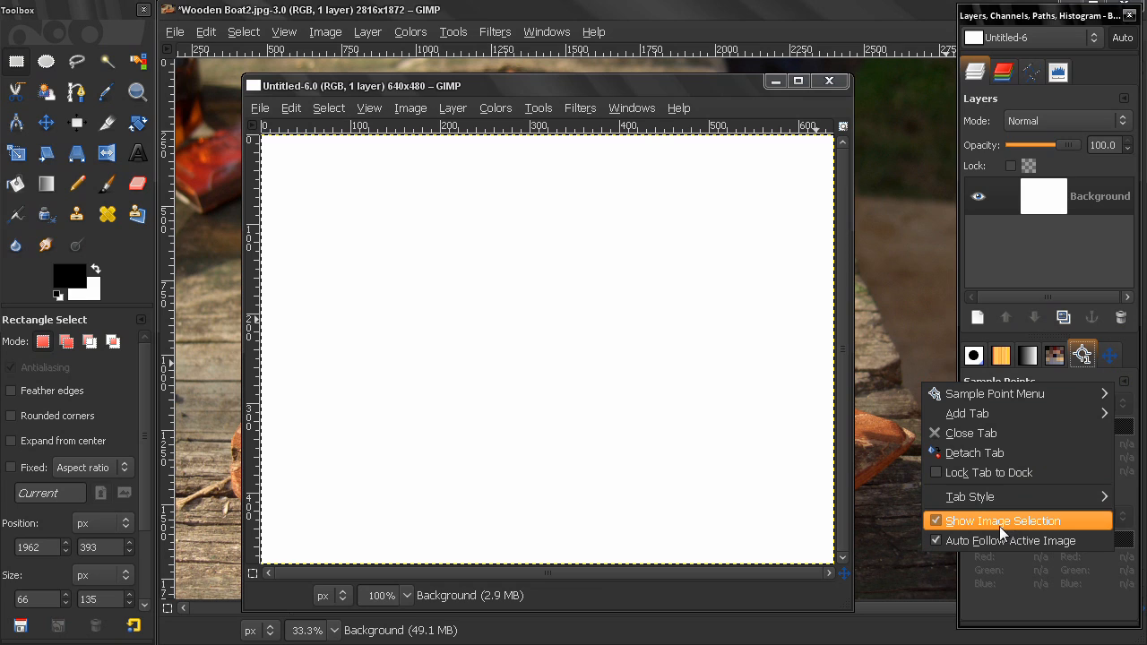
mouse_move(967, 530)
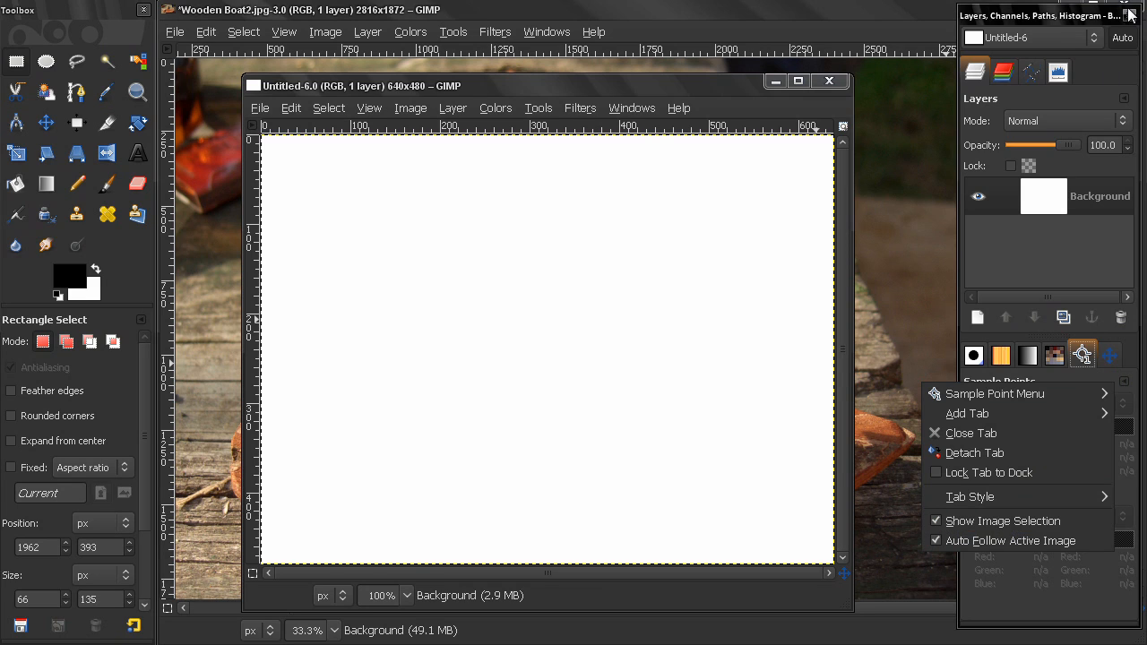
mouse_move(1093, 45)
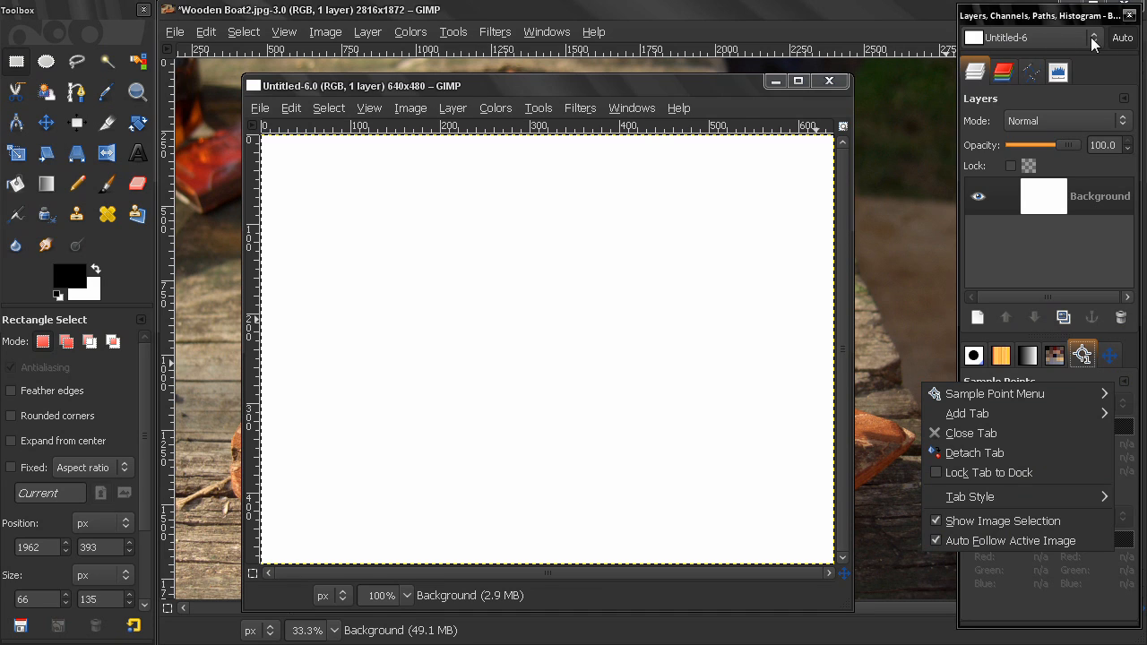
mouse_move(1079, 42)
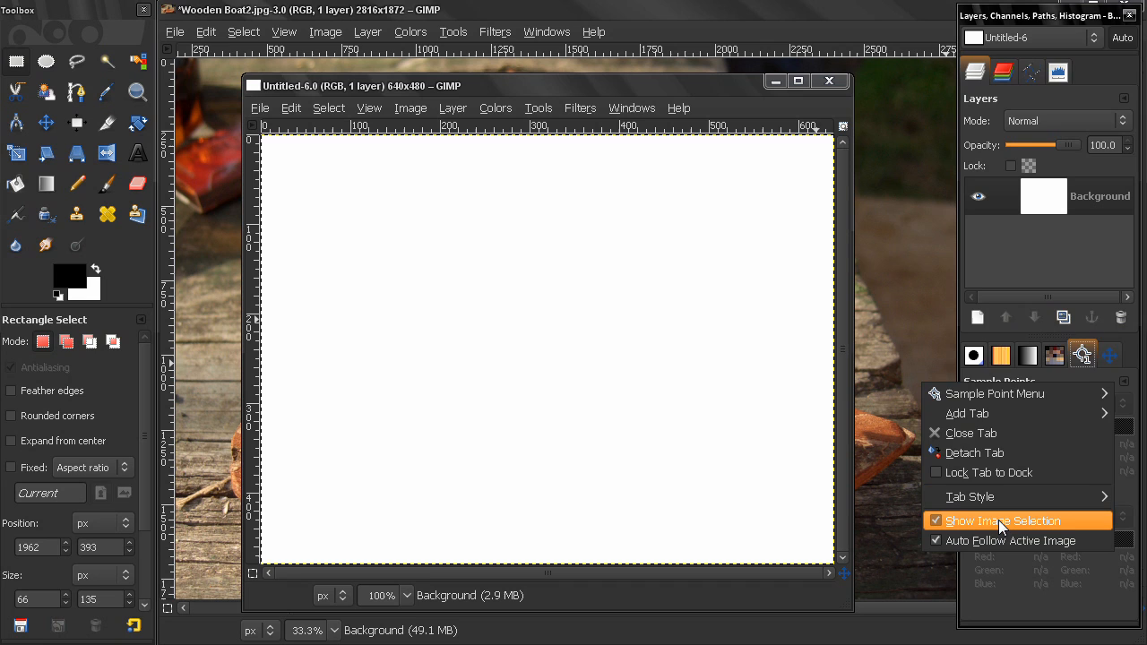
Toggle Show Image Selection in the Sample Points tab menu
click(1001, 520)
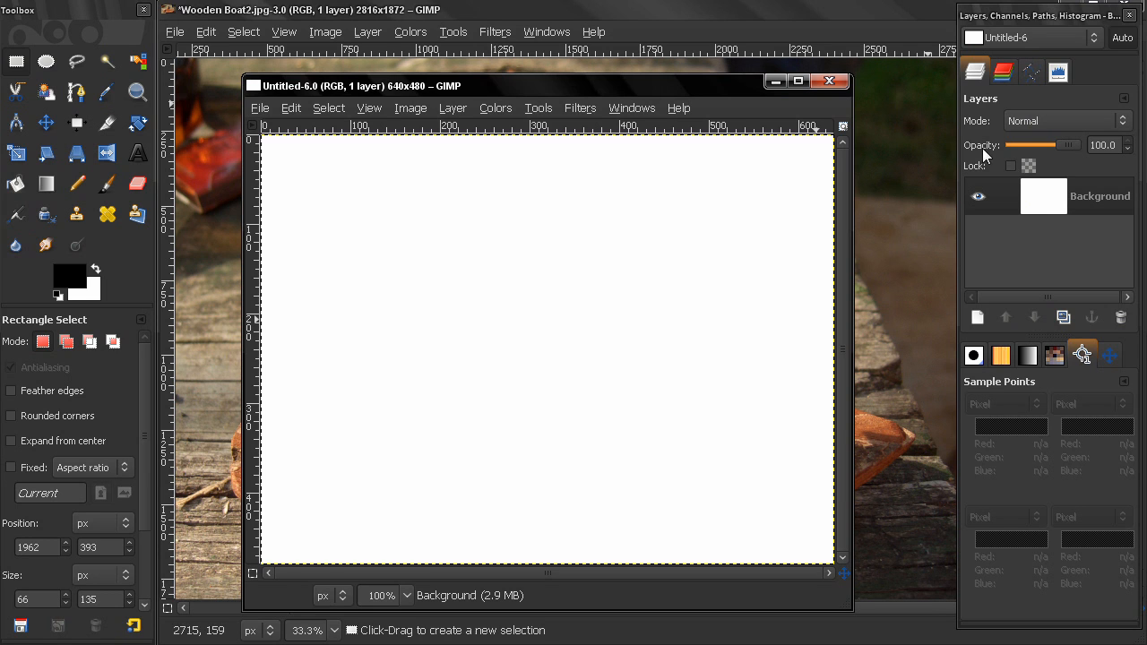
Pick Untitled-5 in the dock's image list, then enable Auto to follow the active image
click(827, 81)
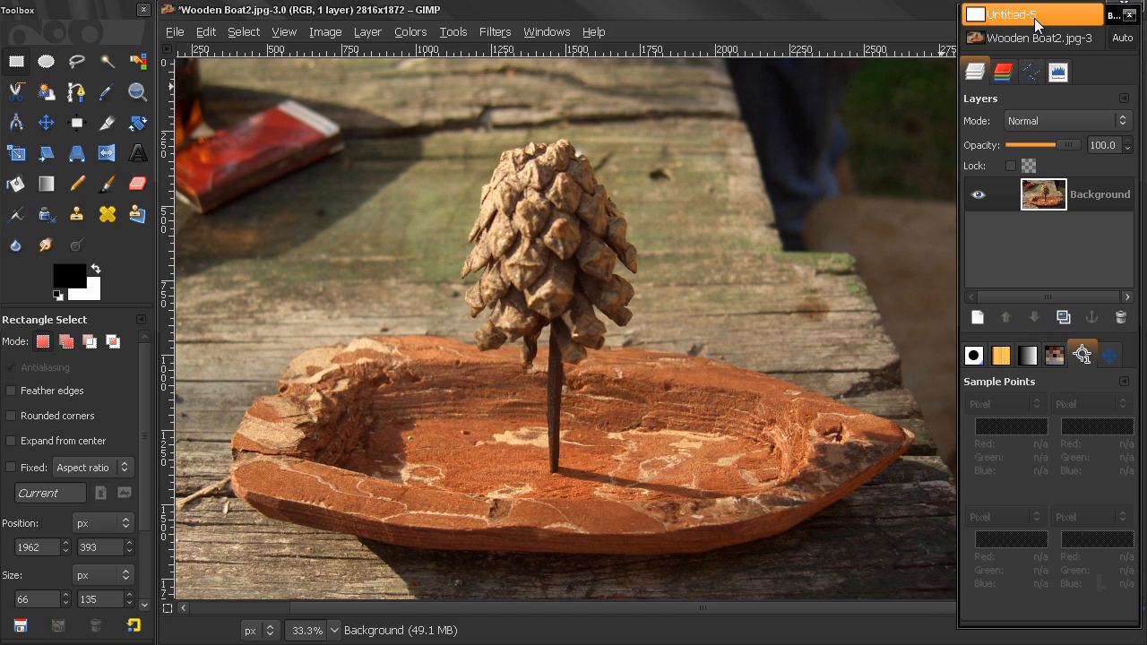
click(1032, 14)
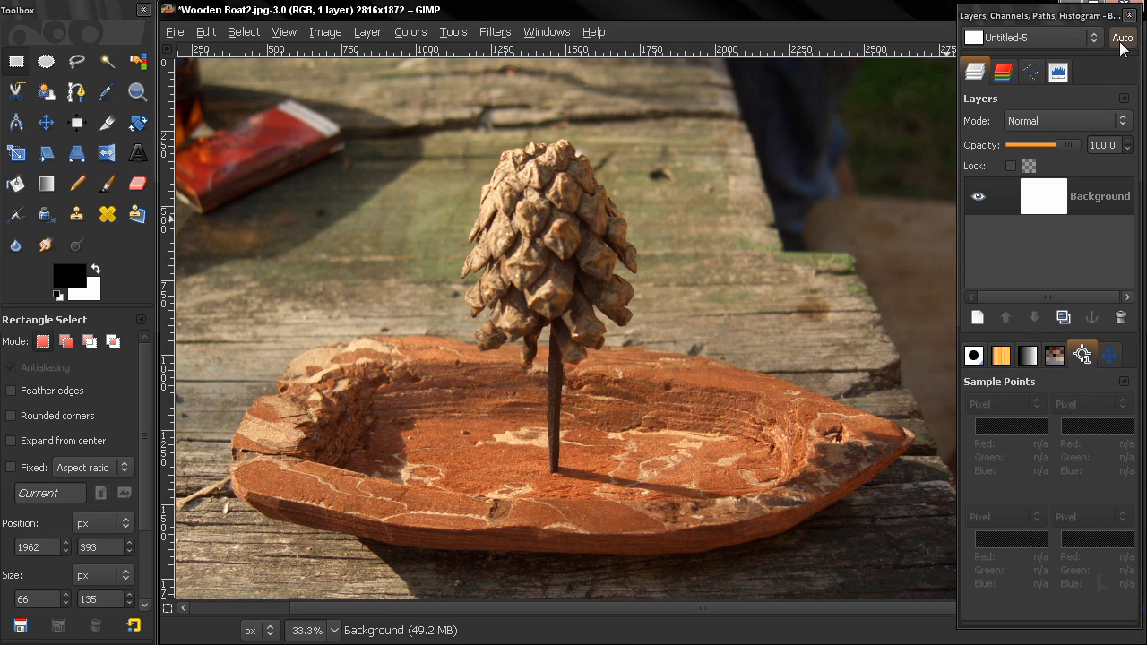
click(1030, 38)
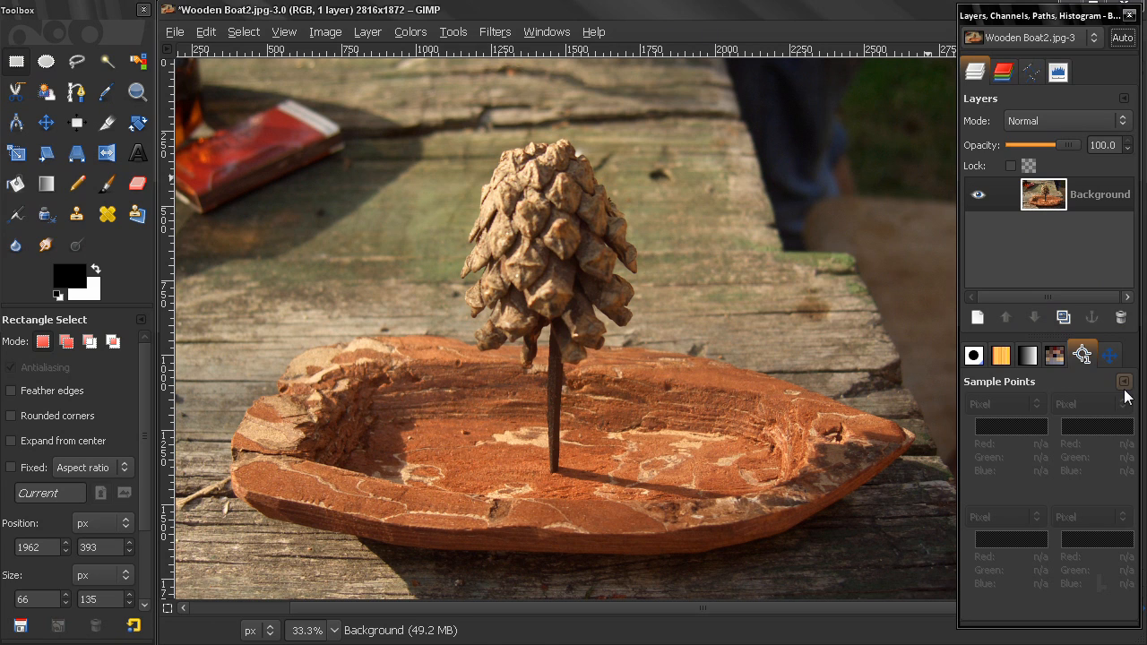
click(1124, 381)
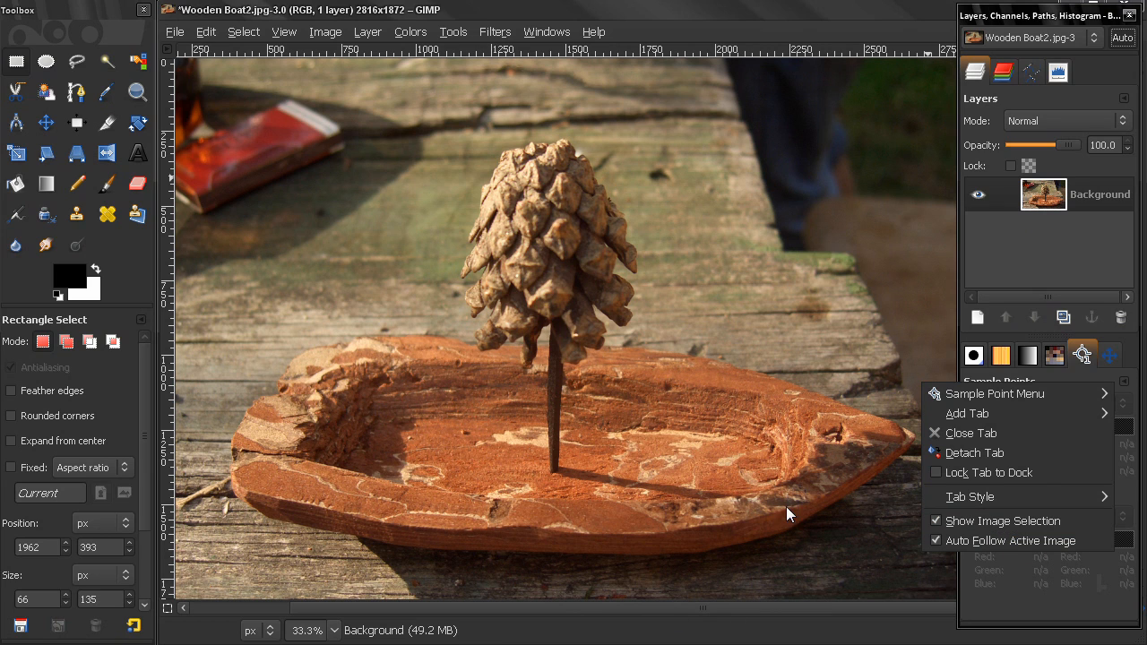
mouse_move(995, 394)
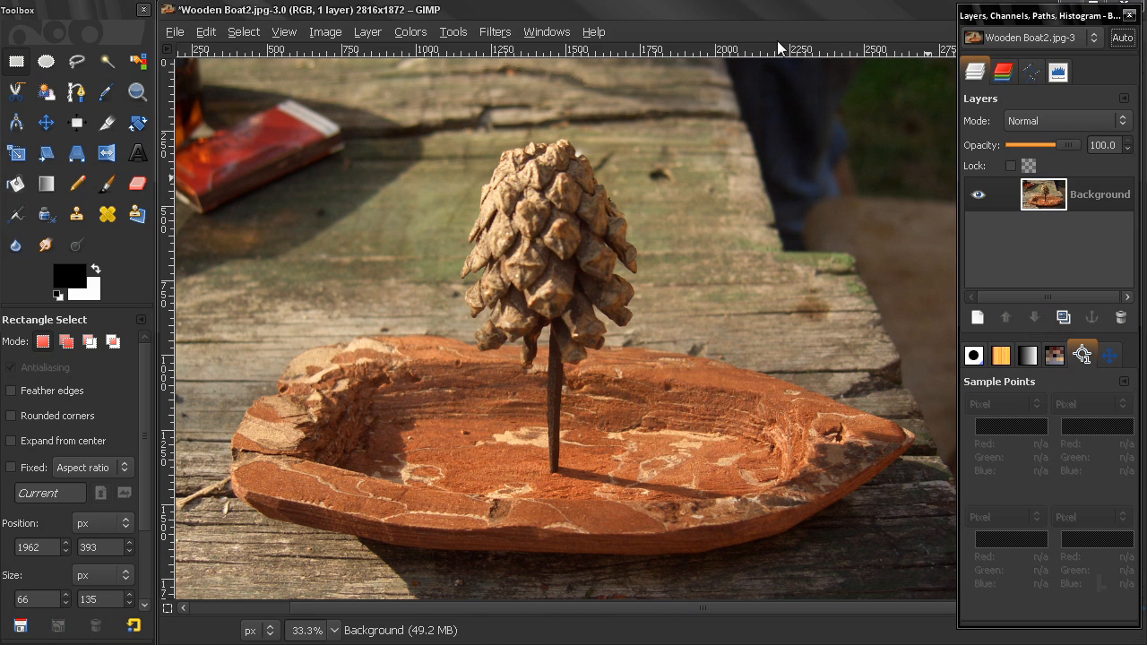
mouse_move(450, 574)
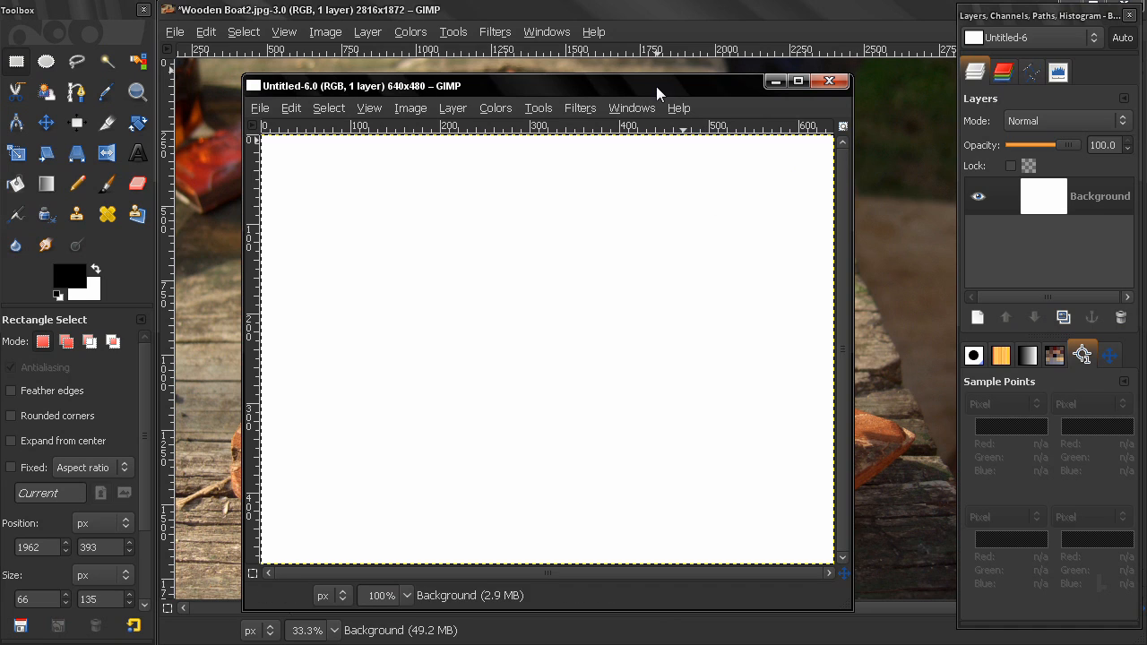
drag(547, 85, 554, 70)
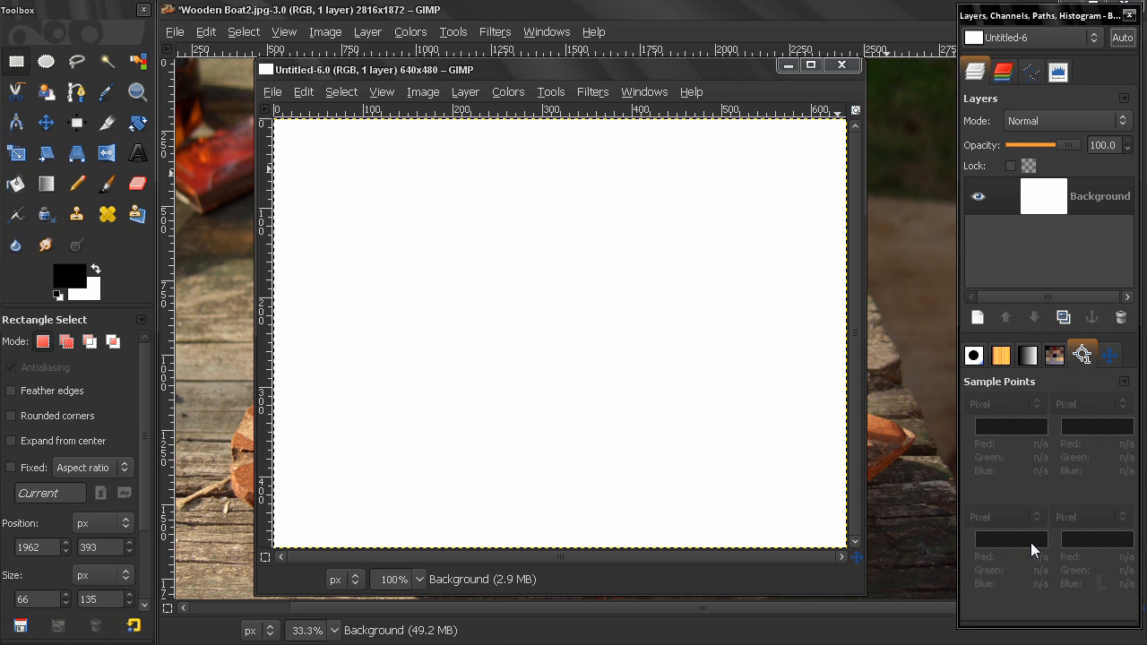
click(841, 64)
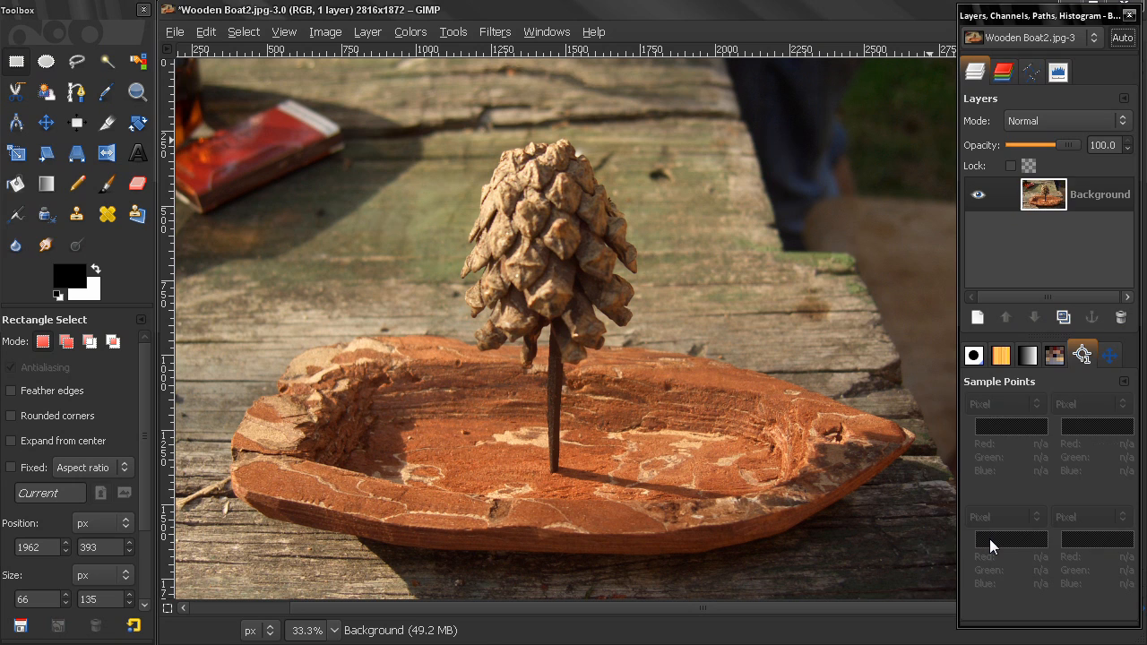
mouse_move(874, 186)
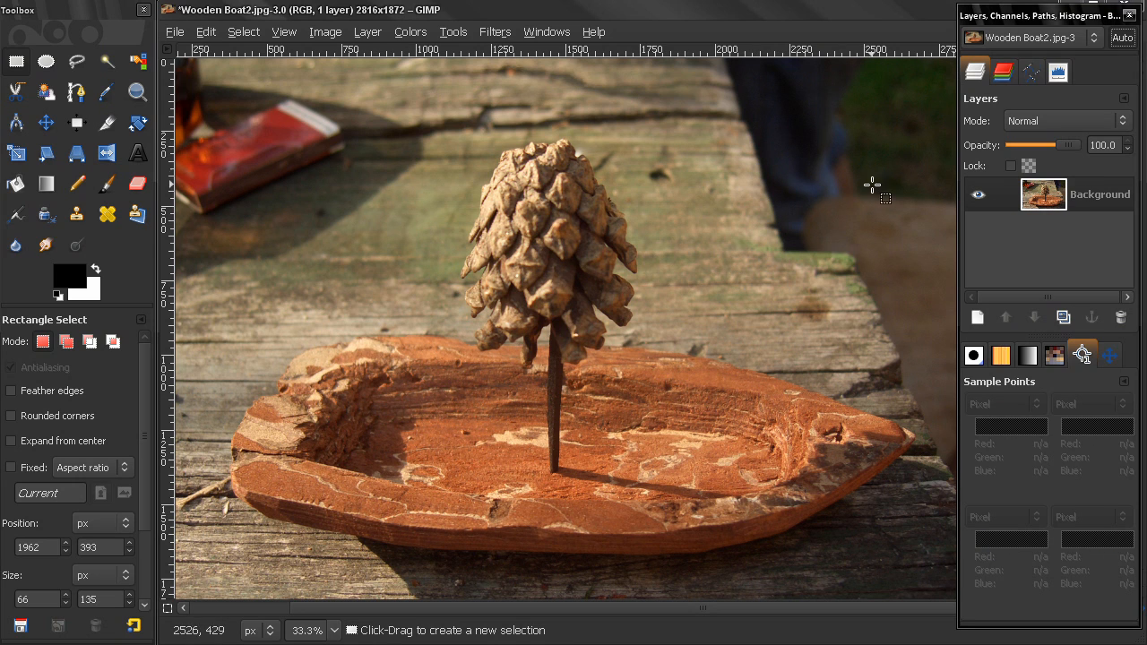
mouse_move(737, 127)
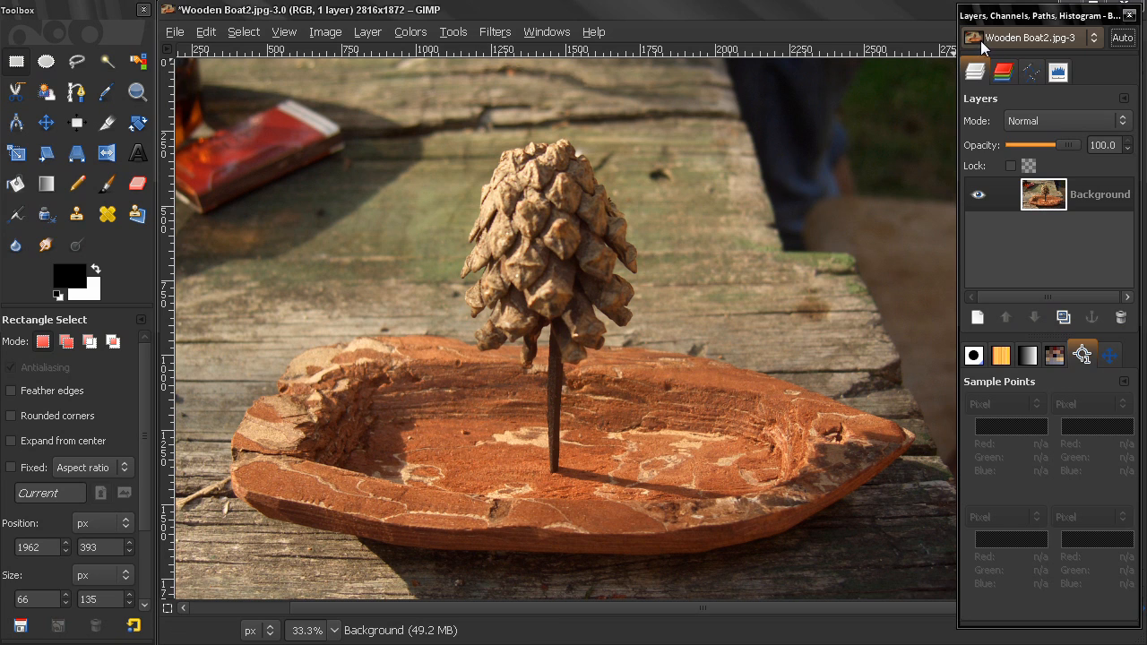
mouse_move(1091, 43)
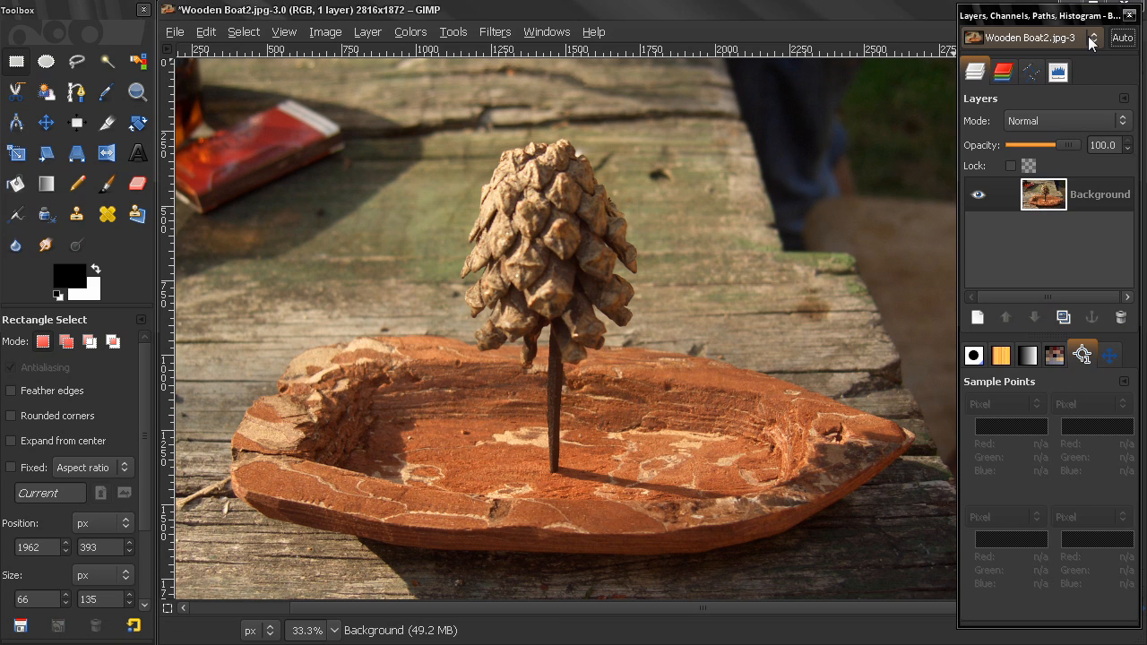
View the Navigation preview, then switch the lower dock to the Palettes list
click(1109, 354)
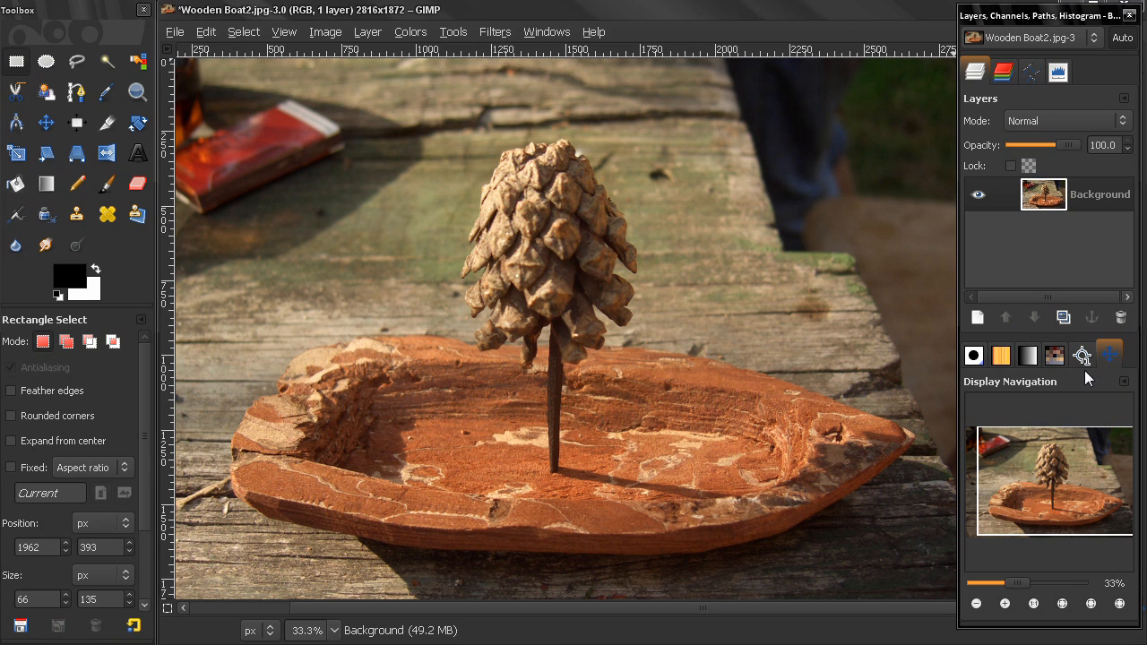
click(1055, 354)
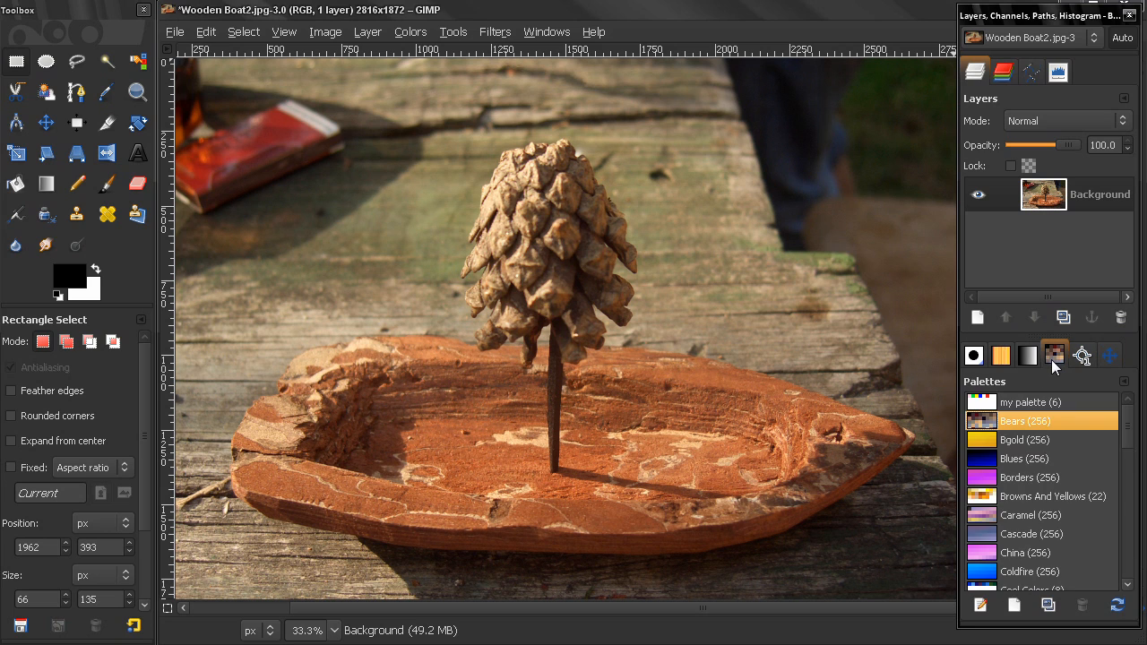